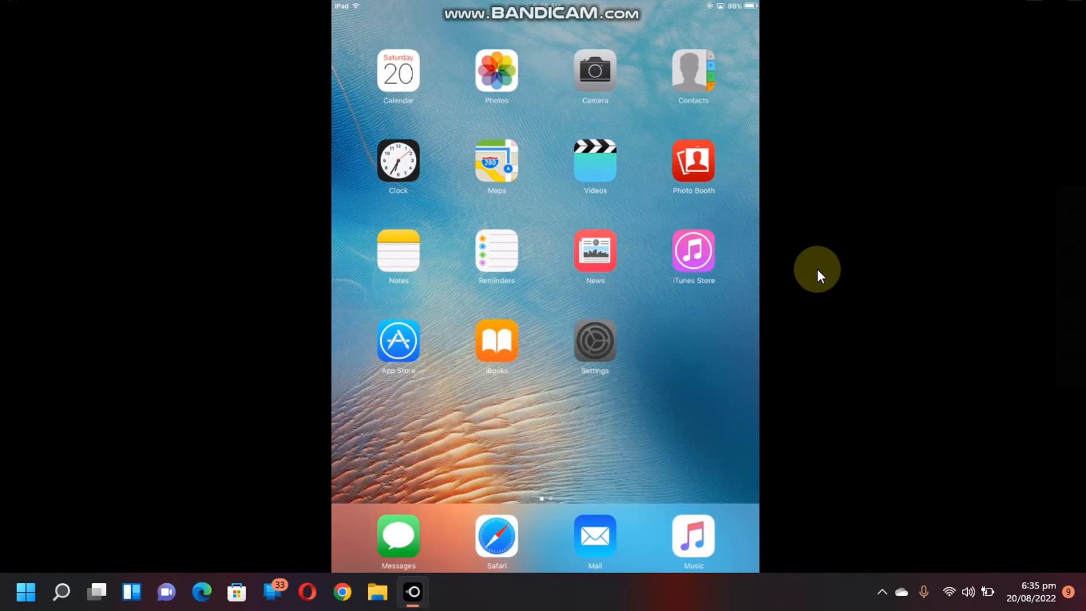
# - Check the iOS version in Settings, then search App Store for Chrome and attempt the download, hitting 'Unable to Purchase'
pyautogui.click(594, 340)
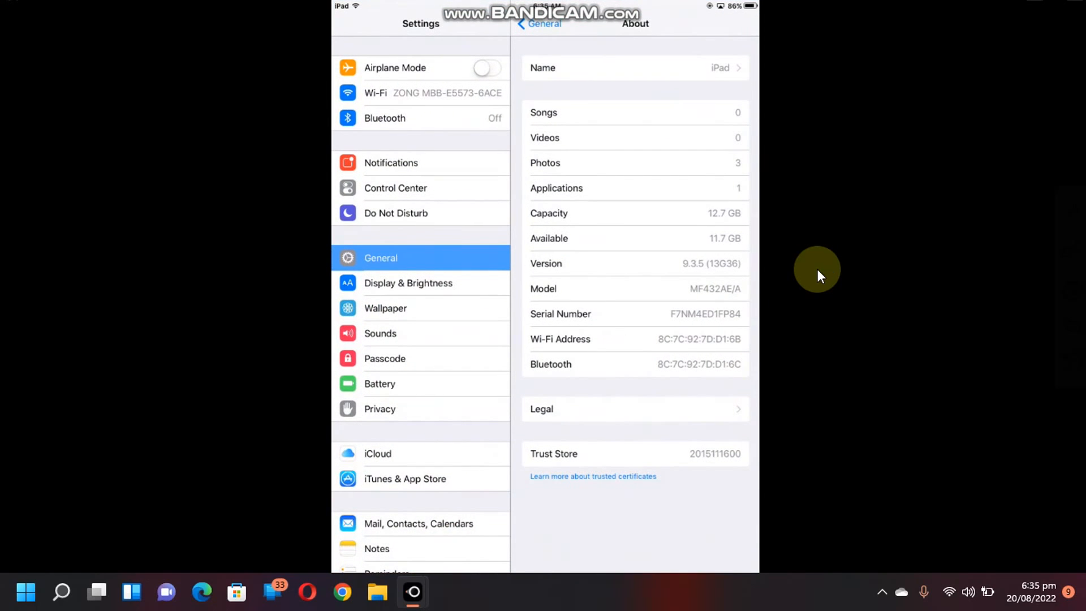
pyautogui.moveTo(786, 279)
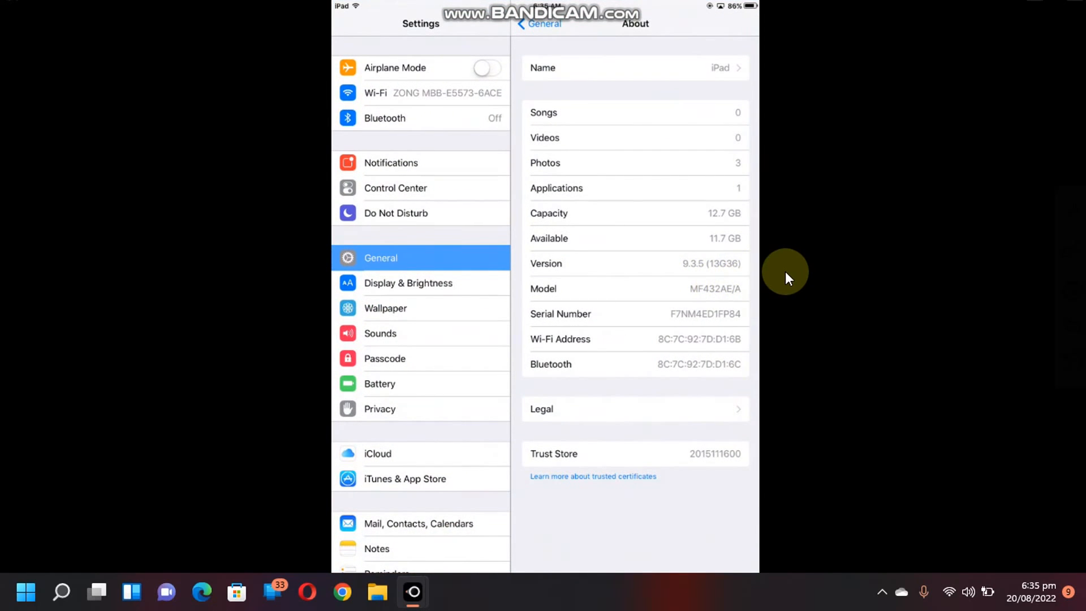
pyautogui.moveTo(794, 279)
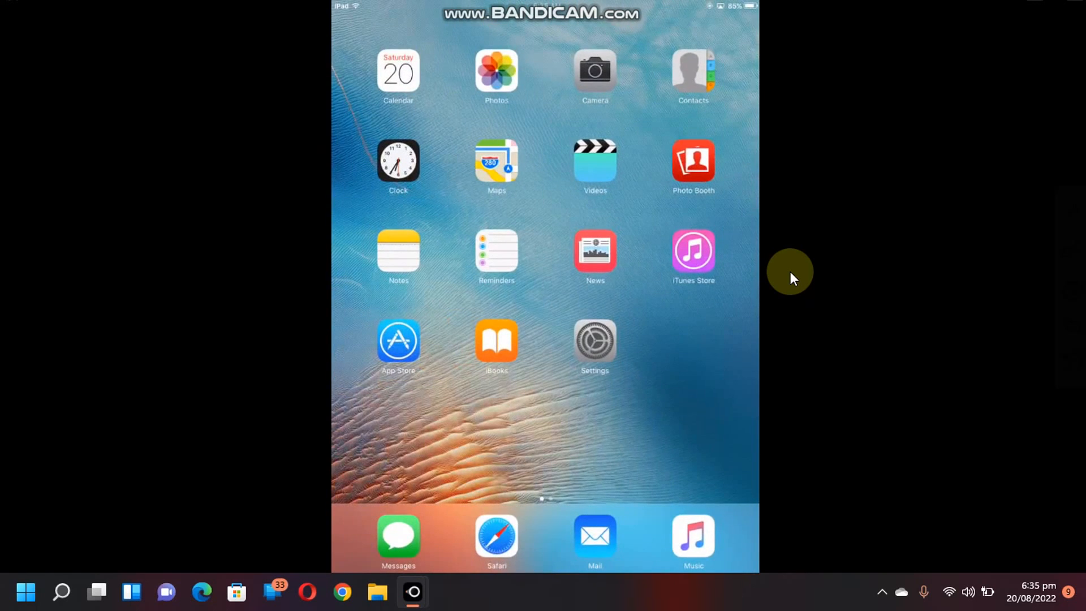
pyautogui.click(397, 340)
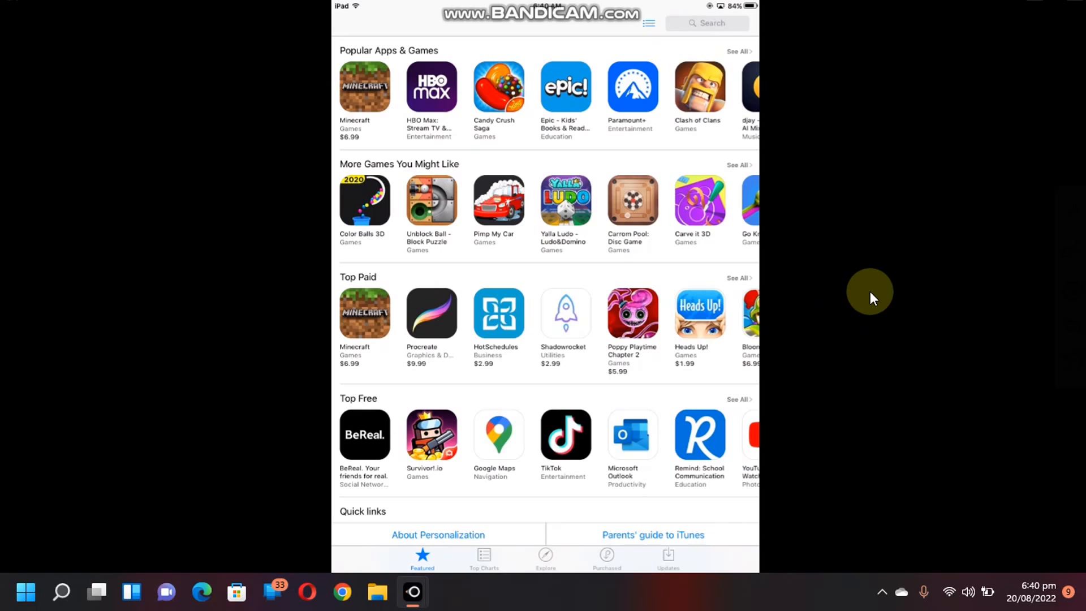
pyautogui.click(706, 22)
pyautogui.write('chrome')
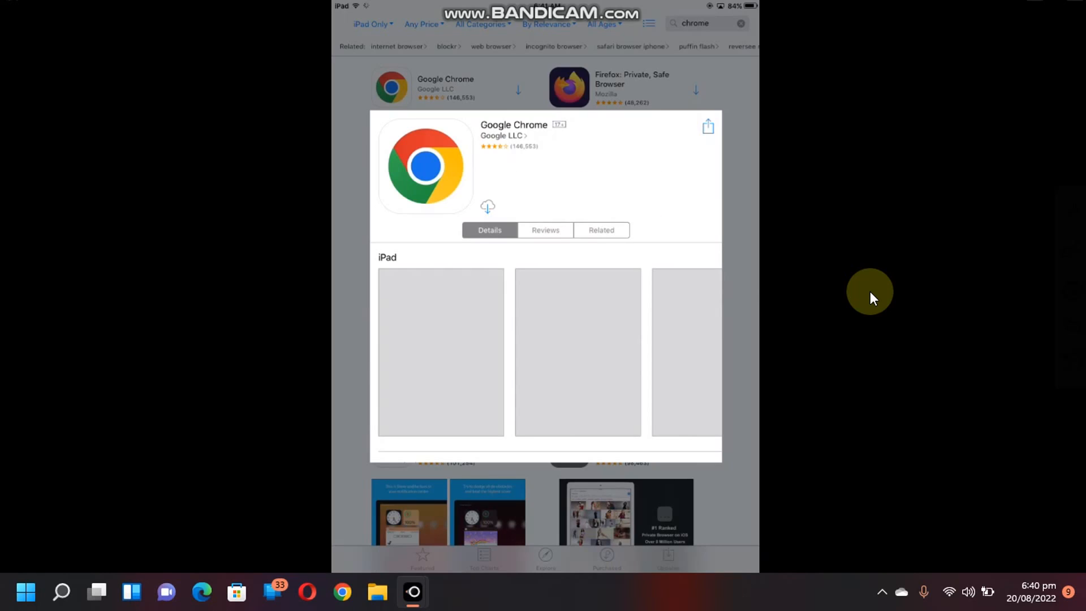
pyautogui.click(487, 206)
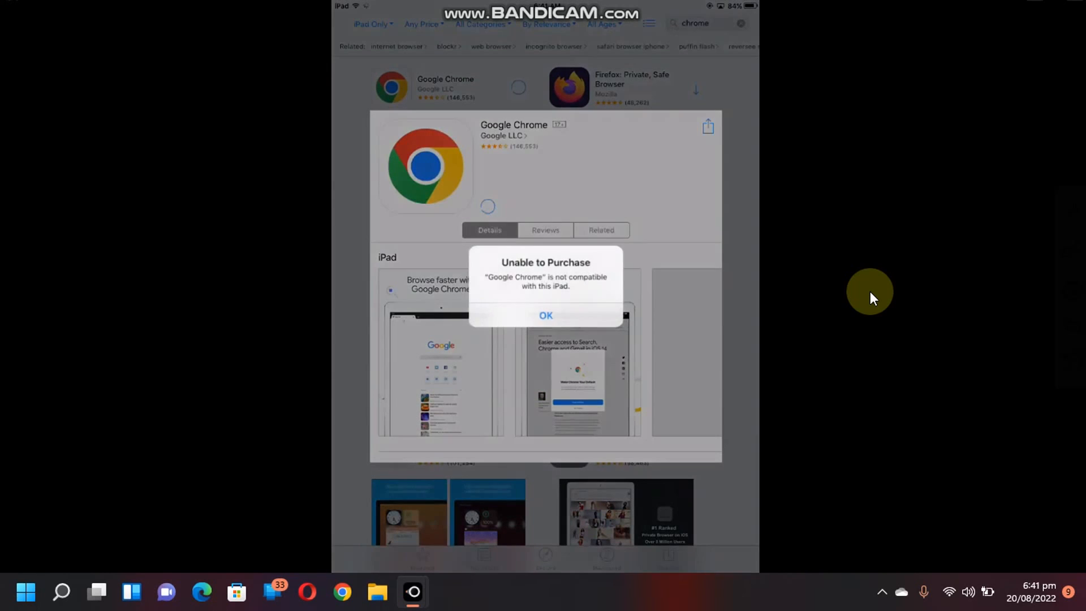
pyautogui.moveTo(483, 316)
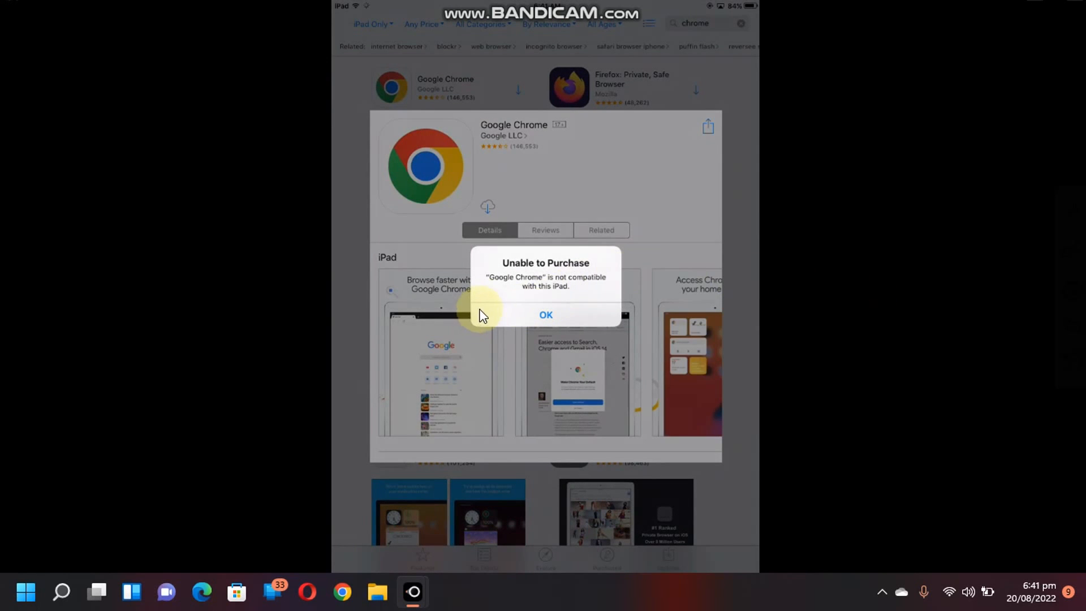
pyautogui.moveTo(852, 254)
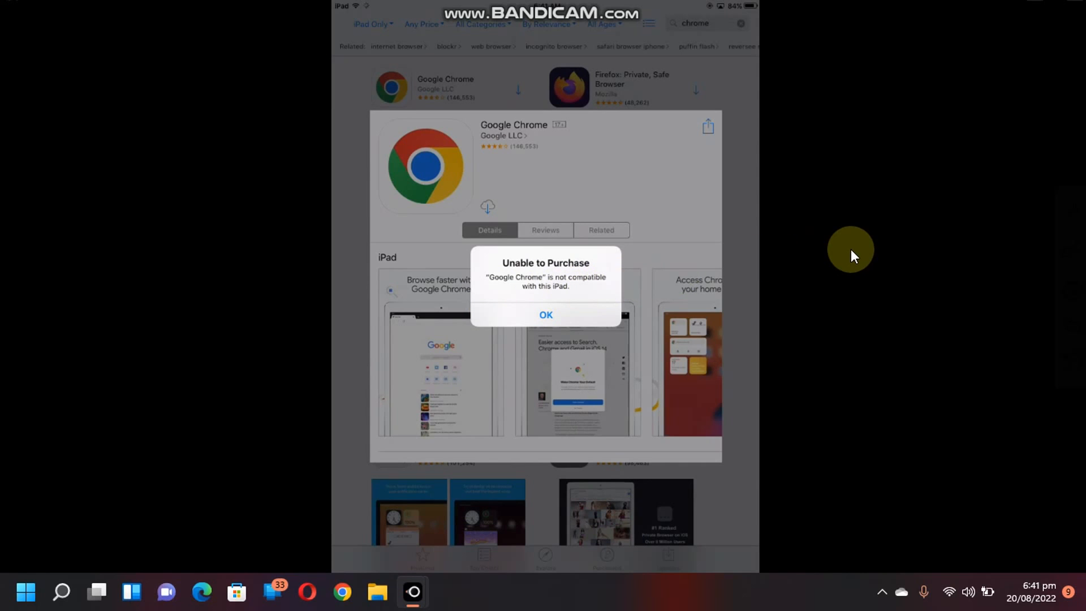
# - Dismiss the incompatibility alert and launch Cydia from the second home page
pyautogui.click(545, 315)
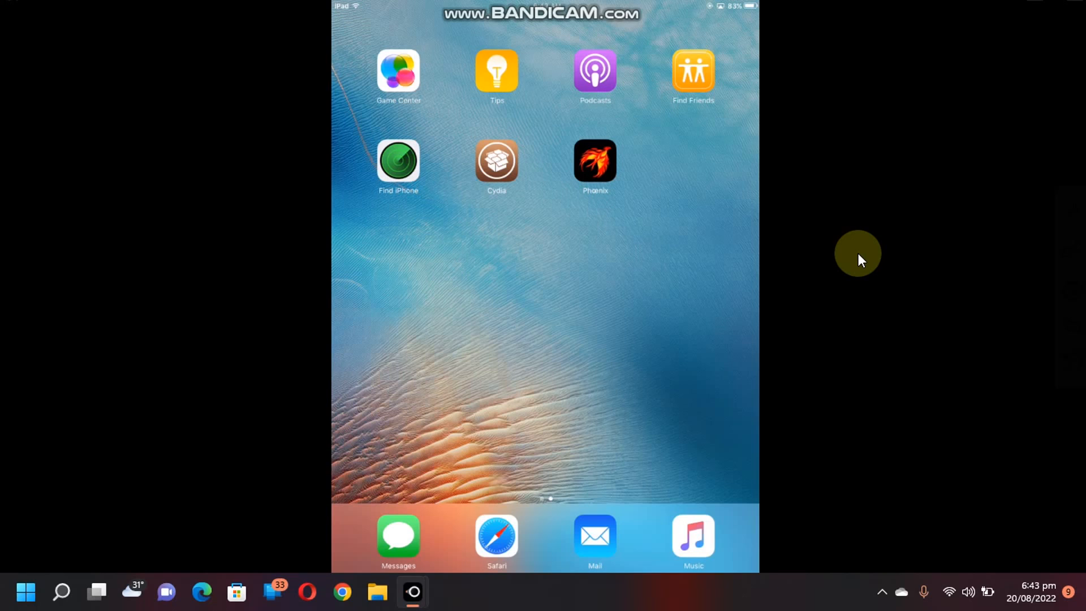
pyautogui.moveTo(783, 253)
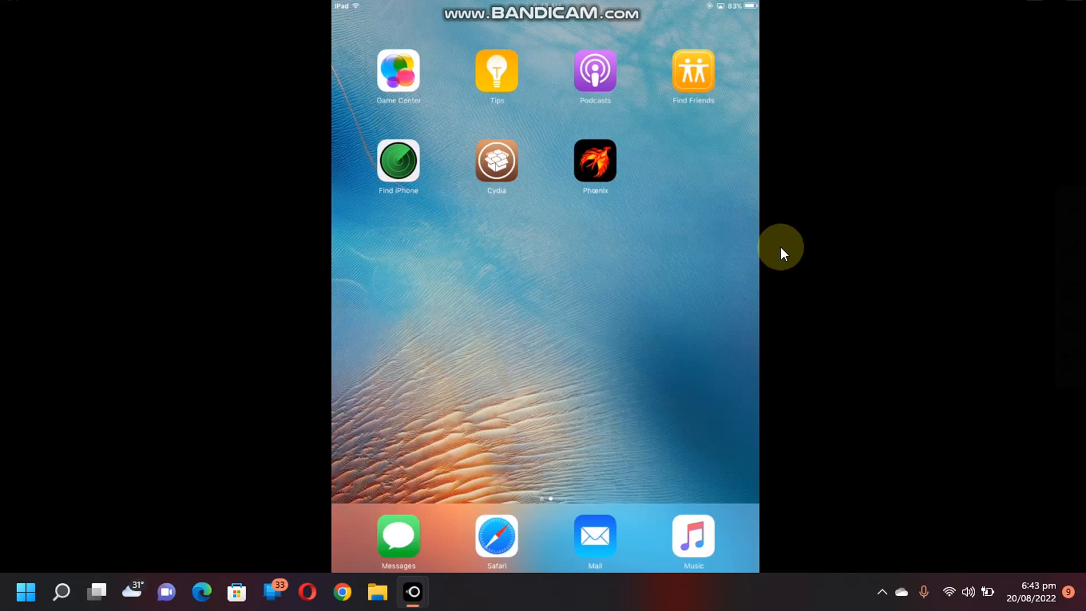
pyautogui.click(496, 161)
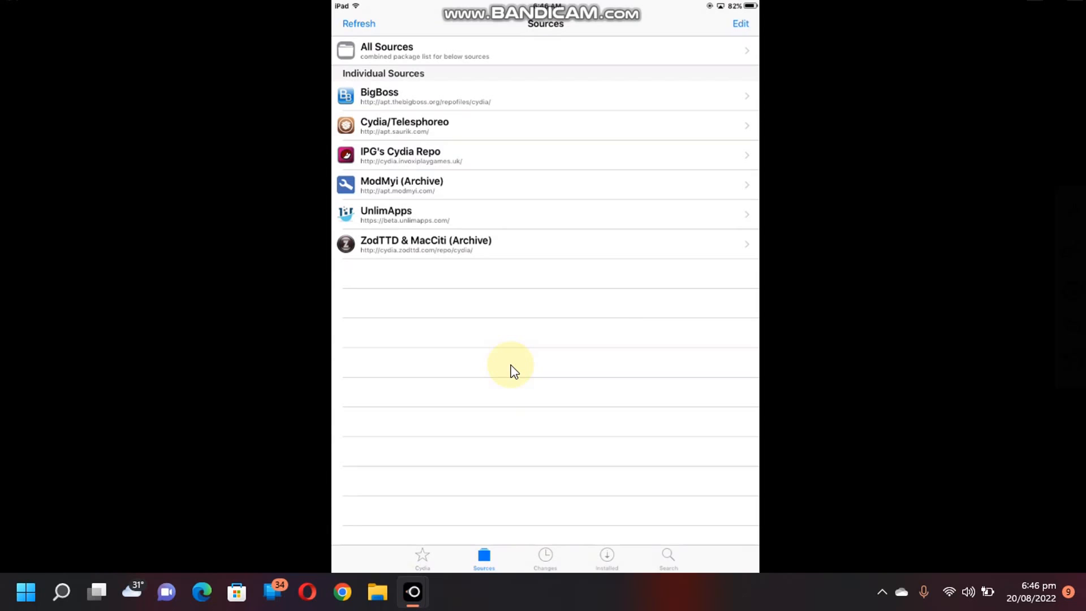
pyautogui.moveTo(624, 356)
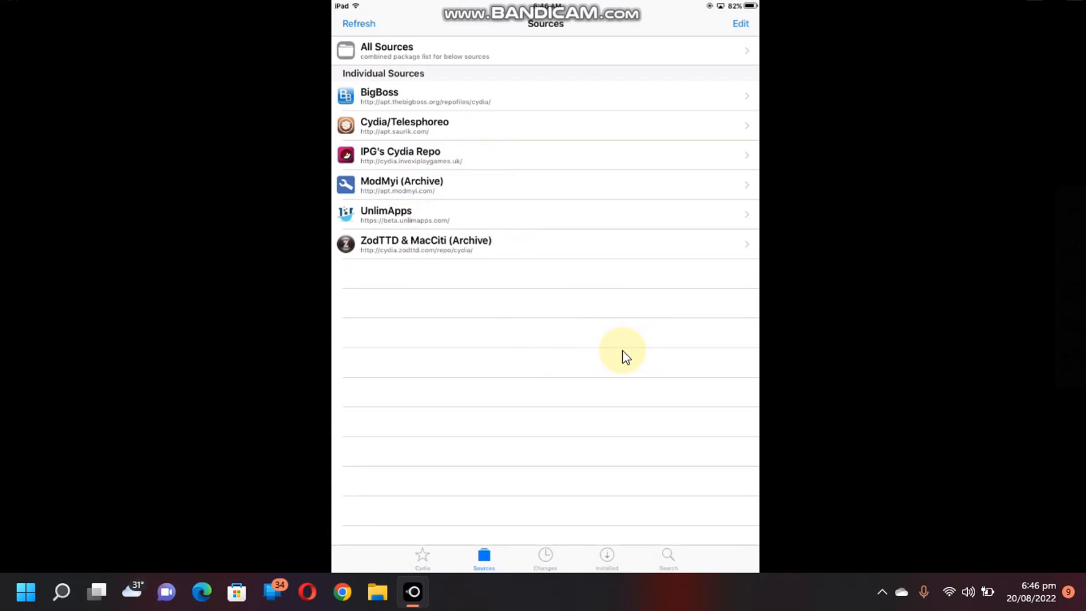
pyautogui.click(740, 23)
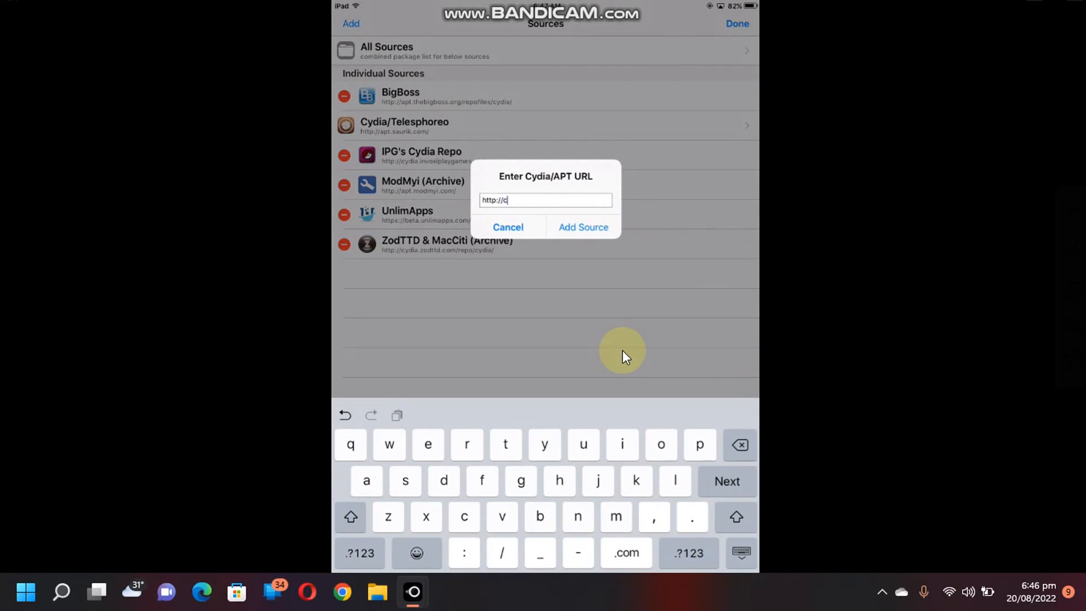
pyautogui.write('ydia')
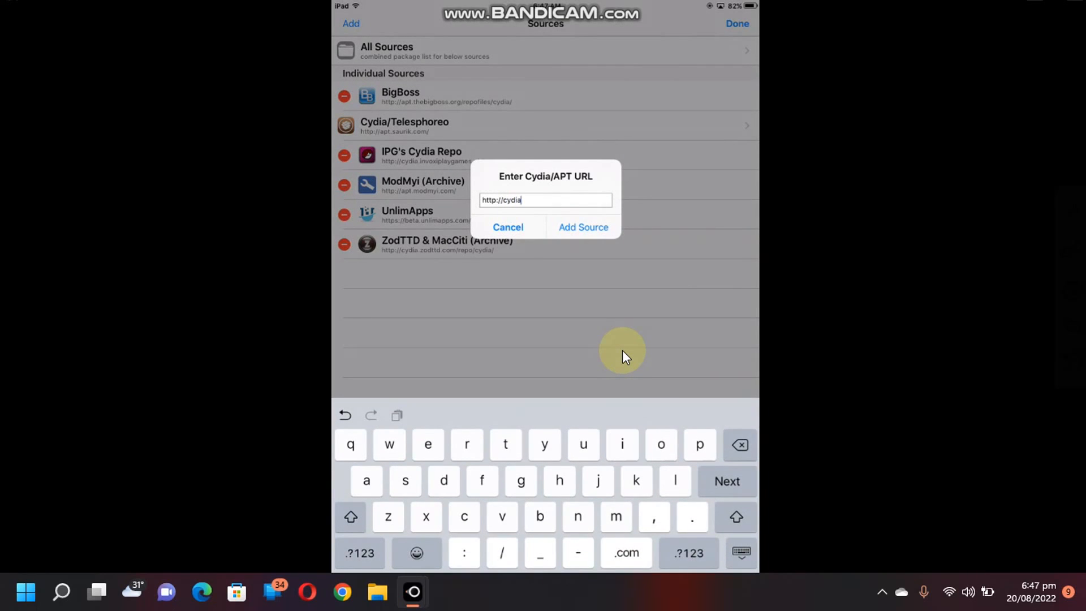
pyautogui.write('invox')
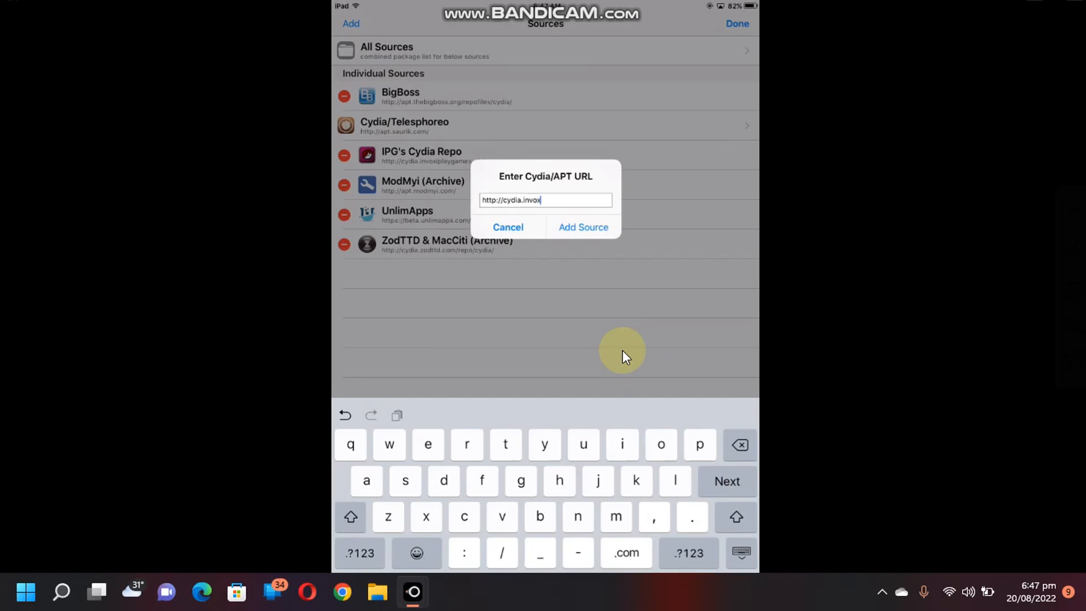
pyautogui.write('play')
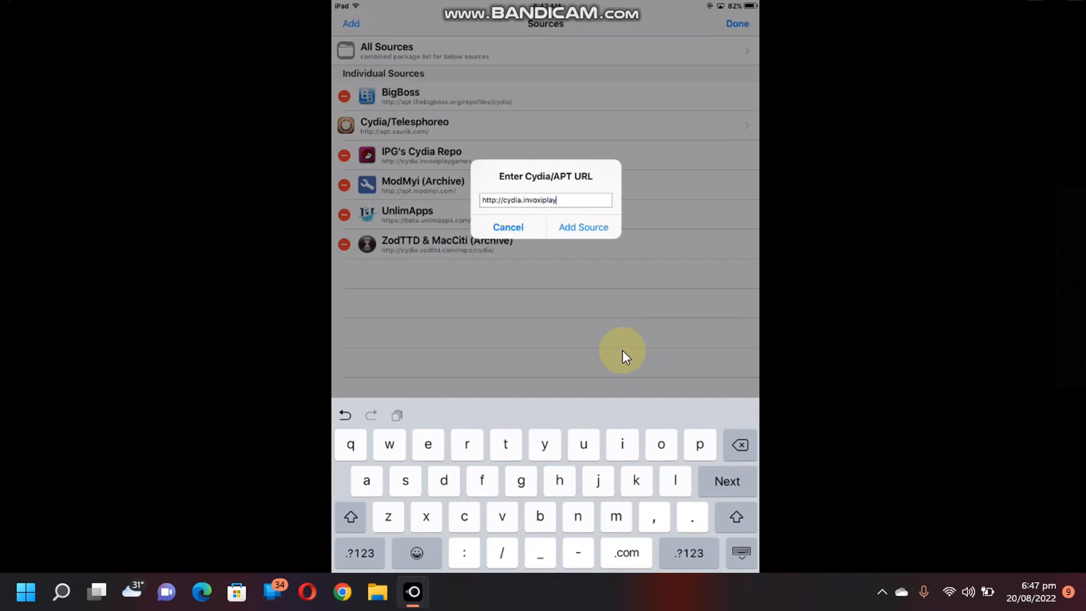
pyautogui.write('games')
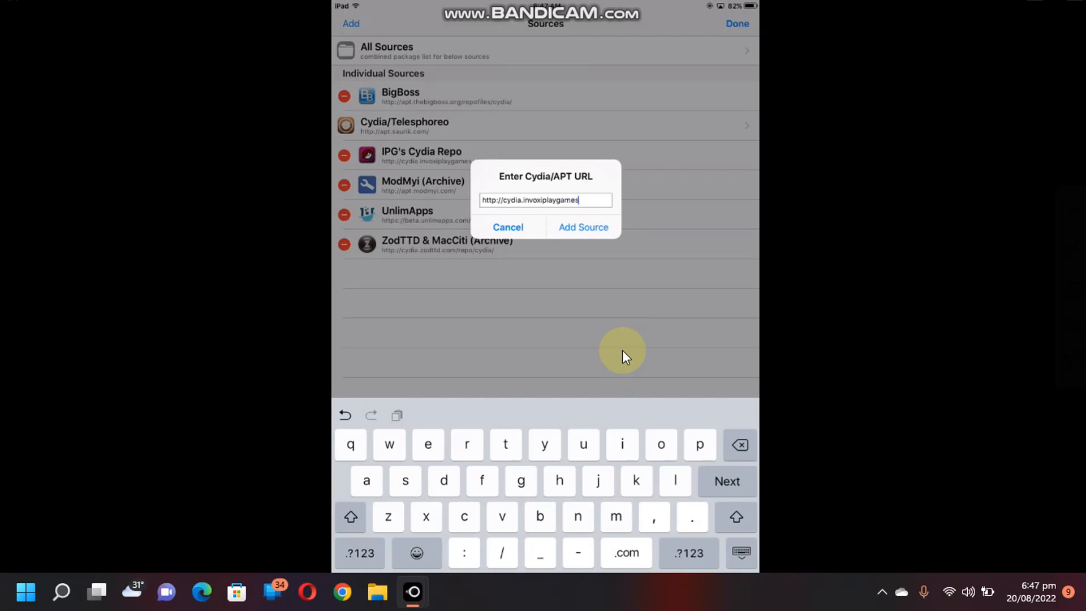
pyautogui.write('.uk')
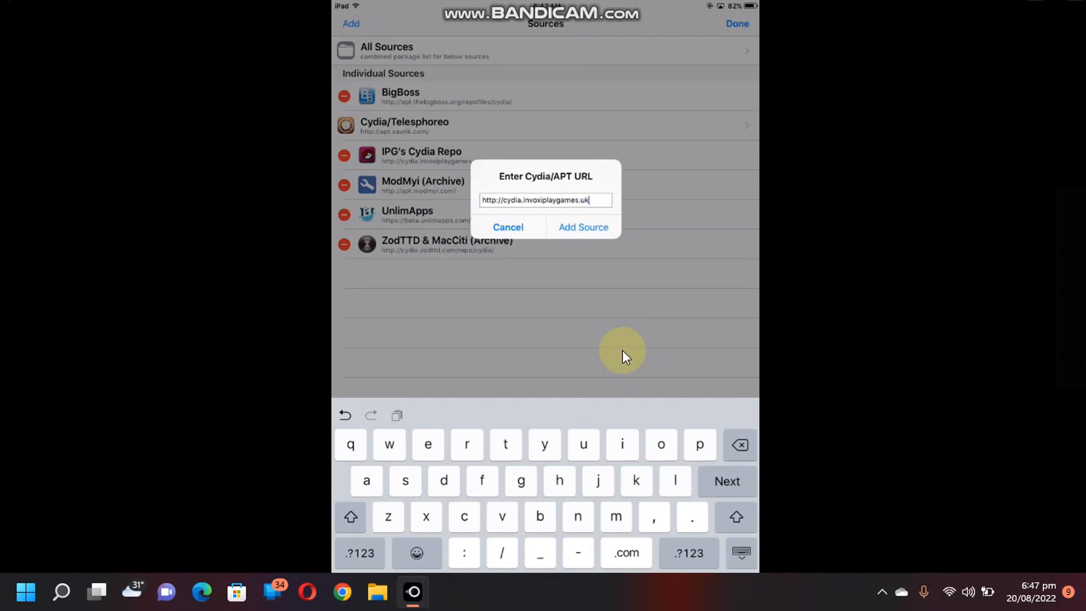
pyautogui.moveTo(583, 226)
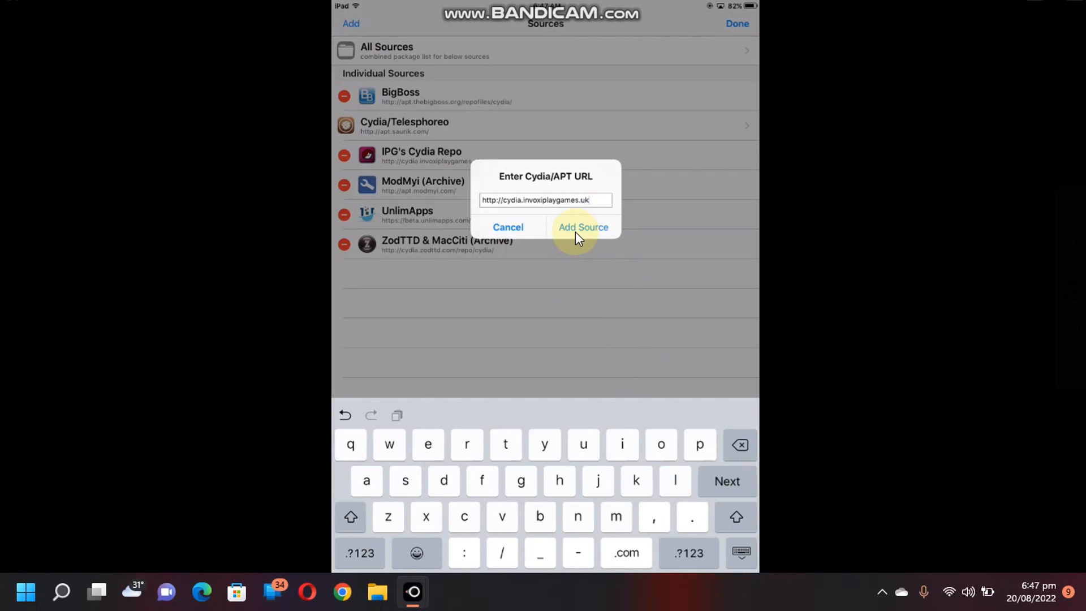
pyautogui.moveTo(404, 166)
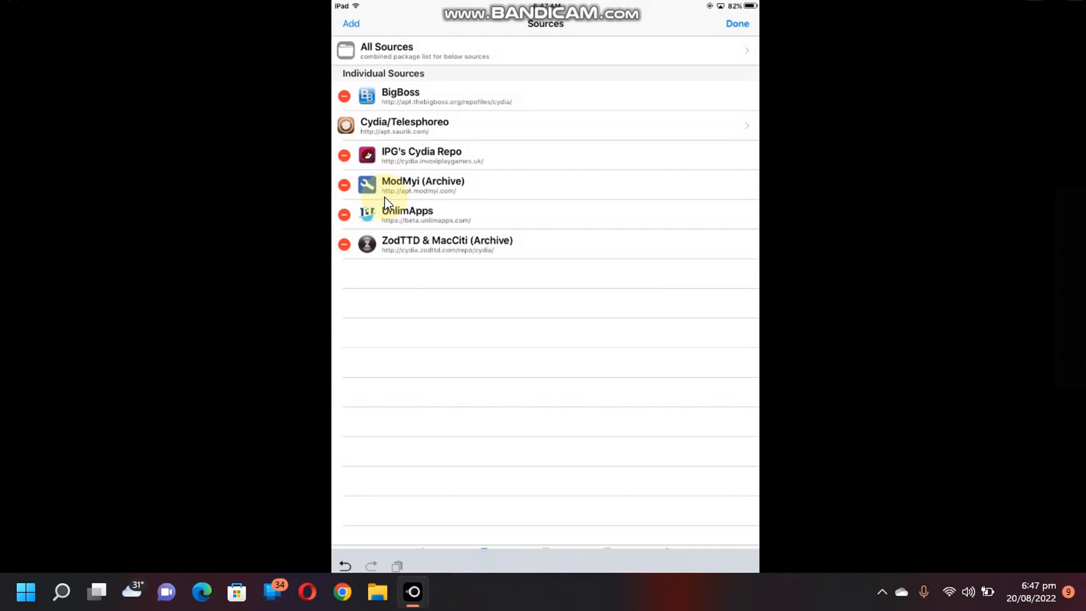
# - Install the Checkmate, Store! package from IPG's Cydia Repo and confirm
pyautogui.click(737, 23)
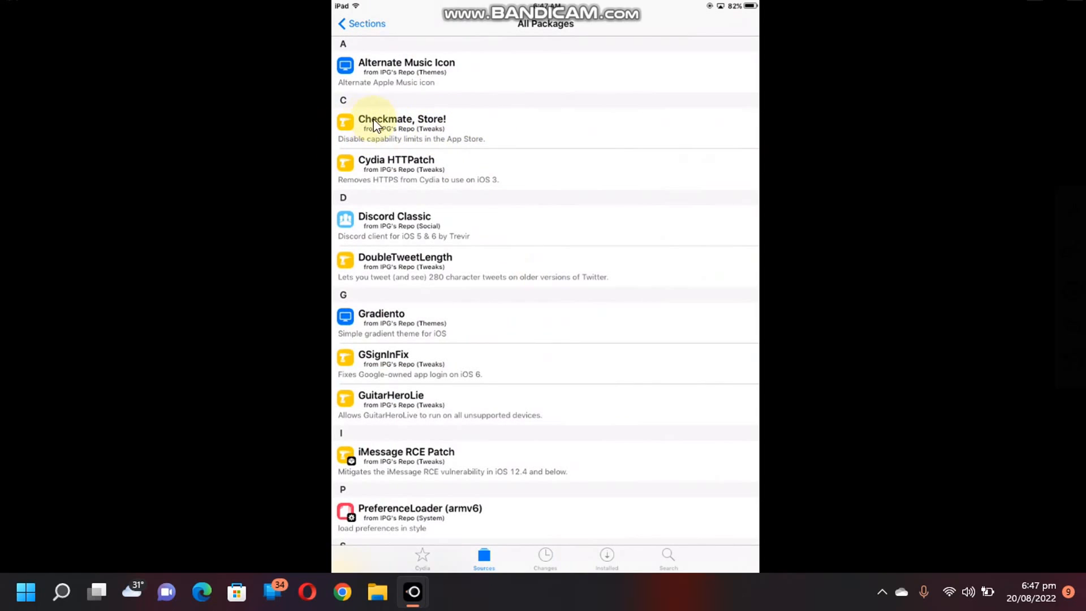
pyautogui.moveTo(548, 258)
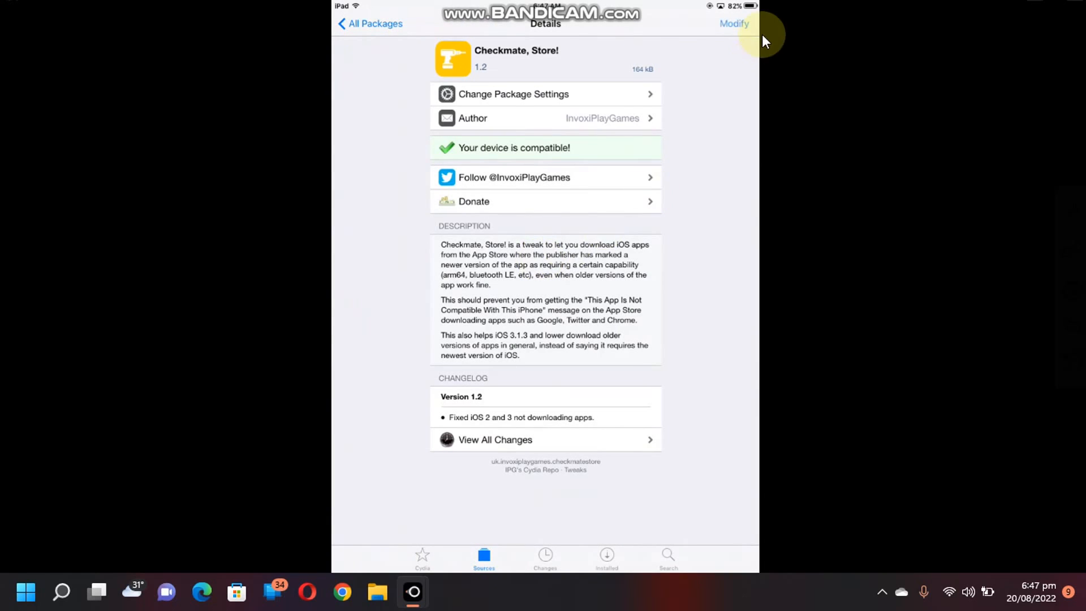
pyautogui.click(733, 23)
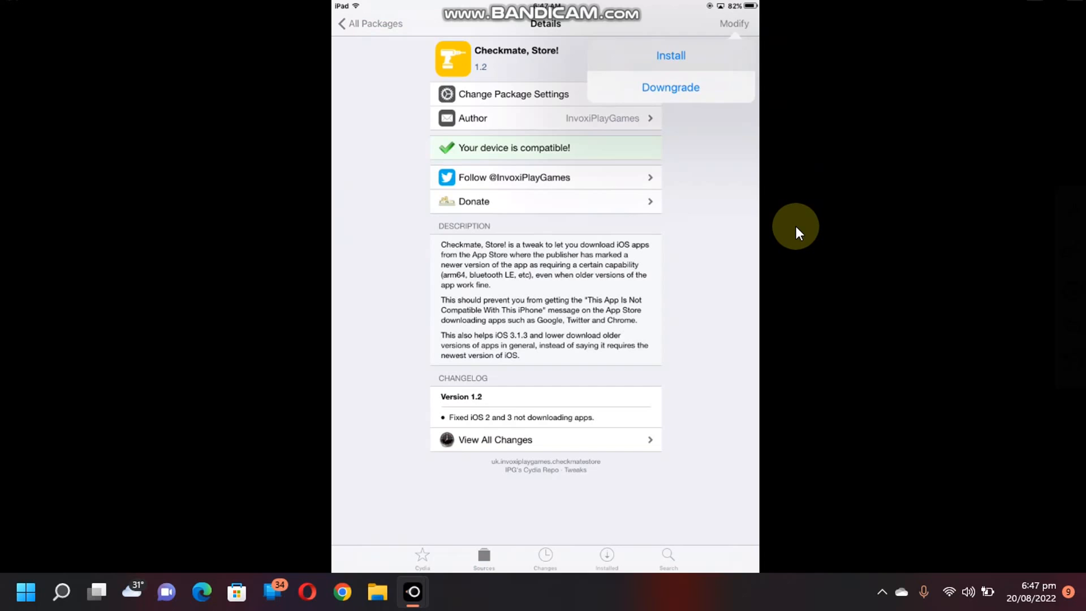
pyautogui.click(670, 55)
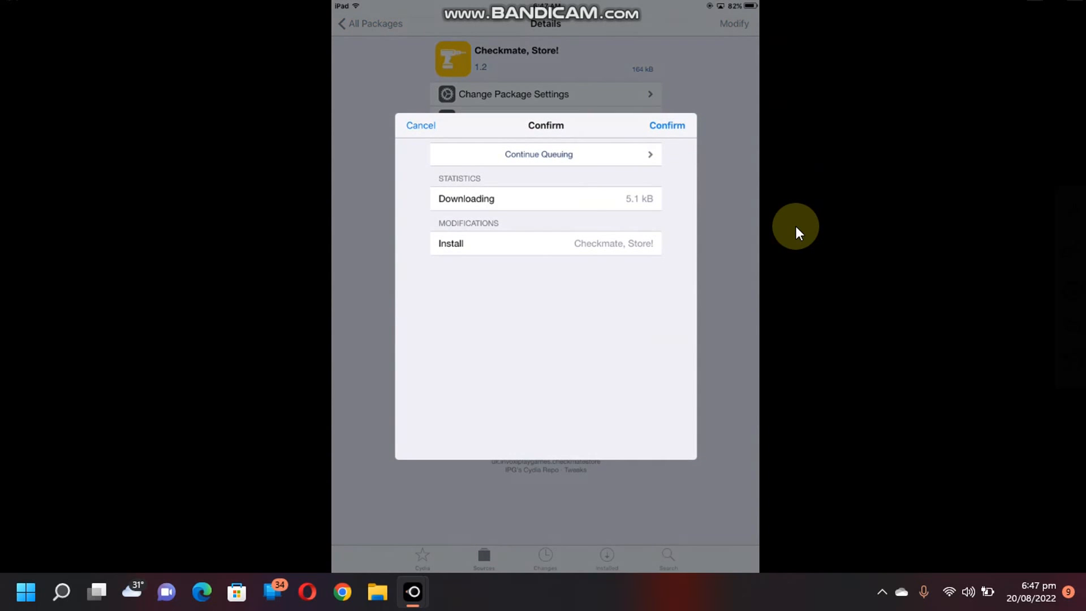
pyautogui.click(665, 126)
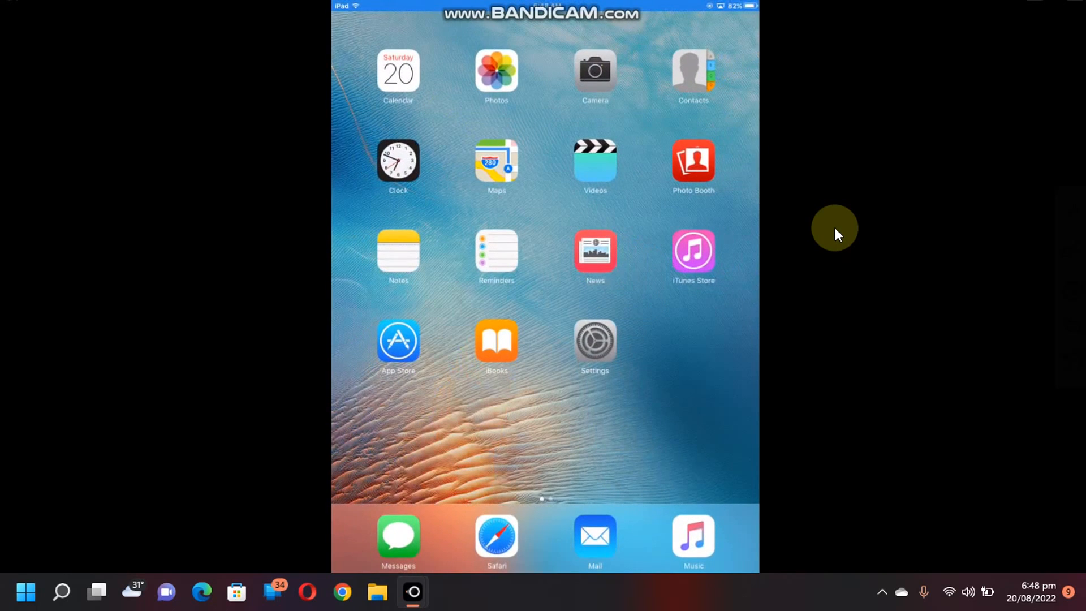
# - Search the App Store for 'chrome' to reach Google Chrome's details page
pyautogui.click(397, 341)
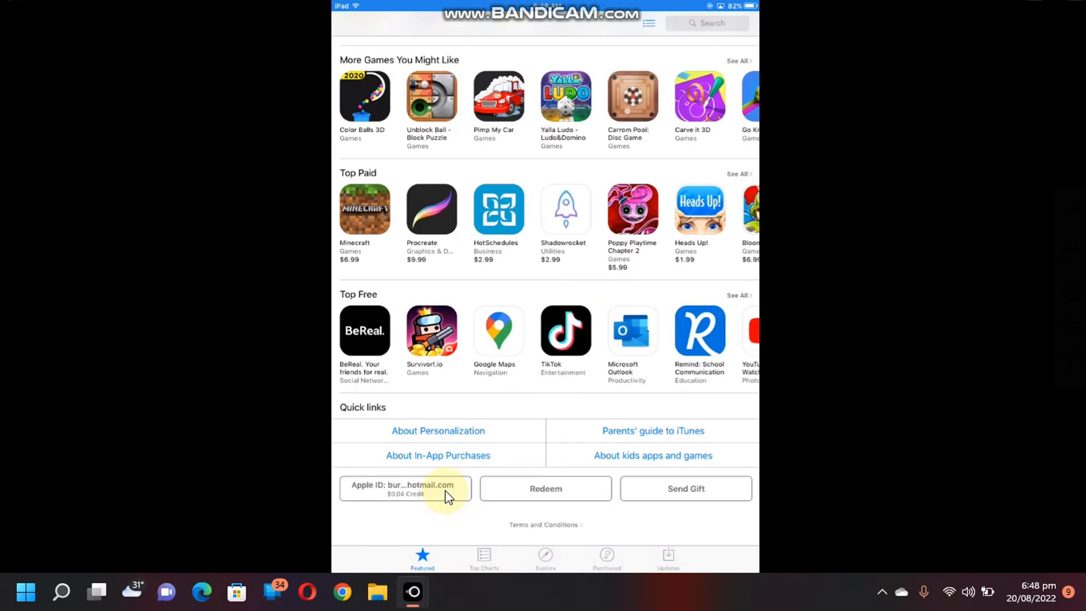
pyautogui.moveTo(804, 290)
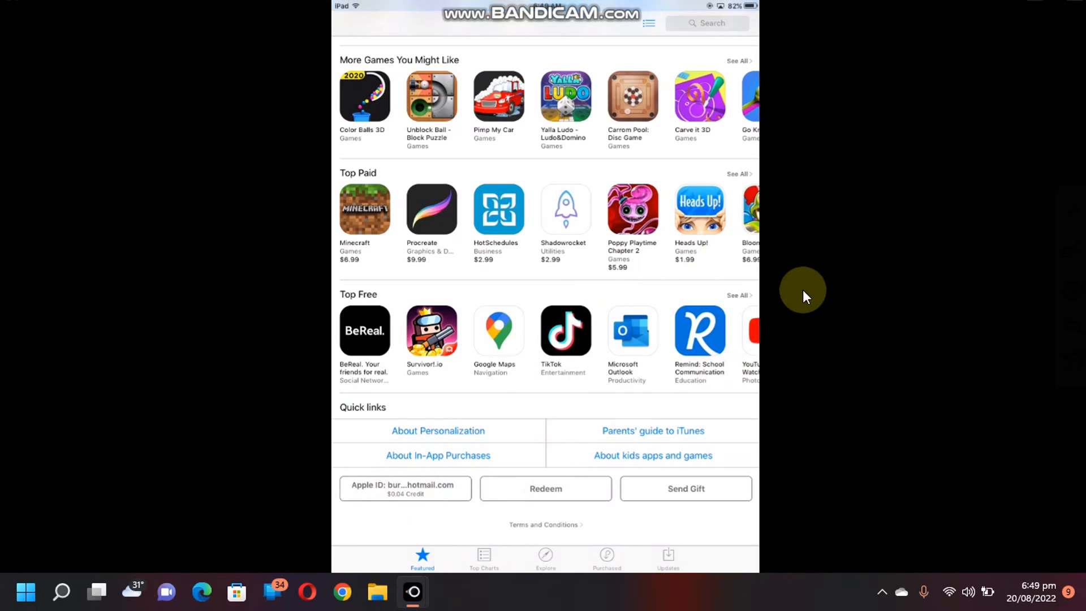
pyautogui.scroll(3)
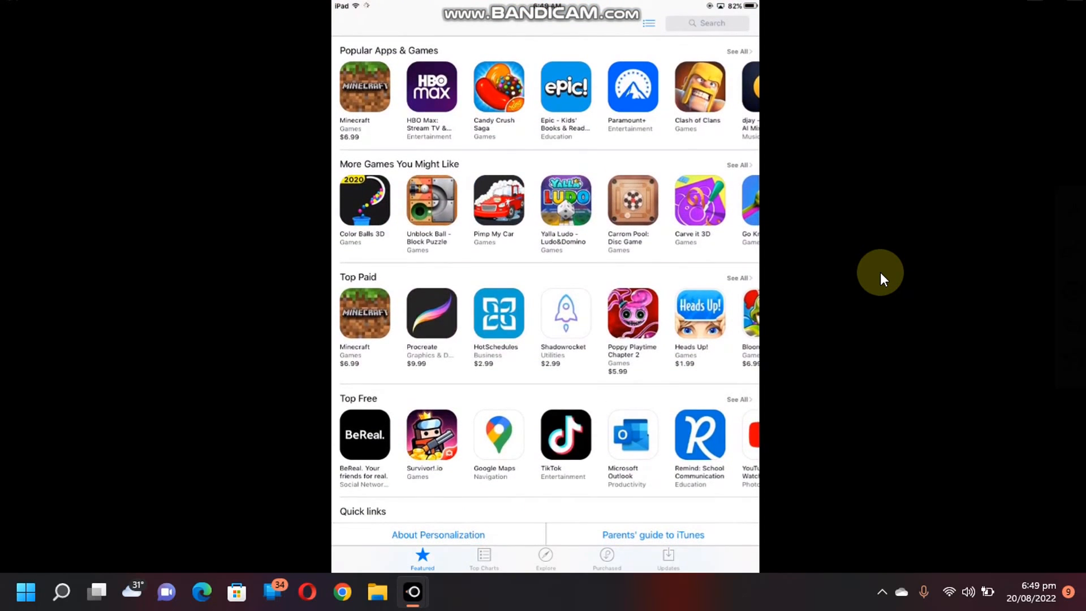
pyautogui.click(706, 23)
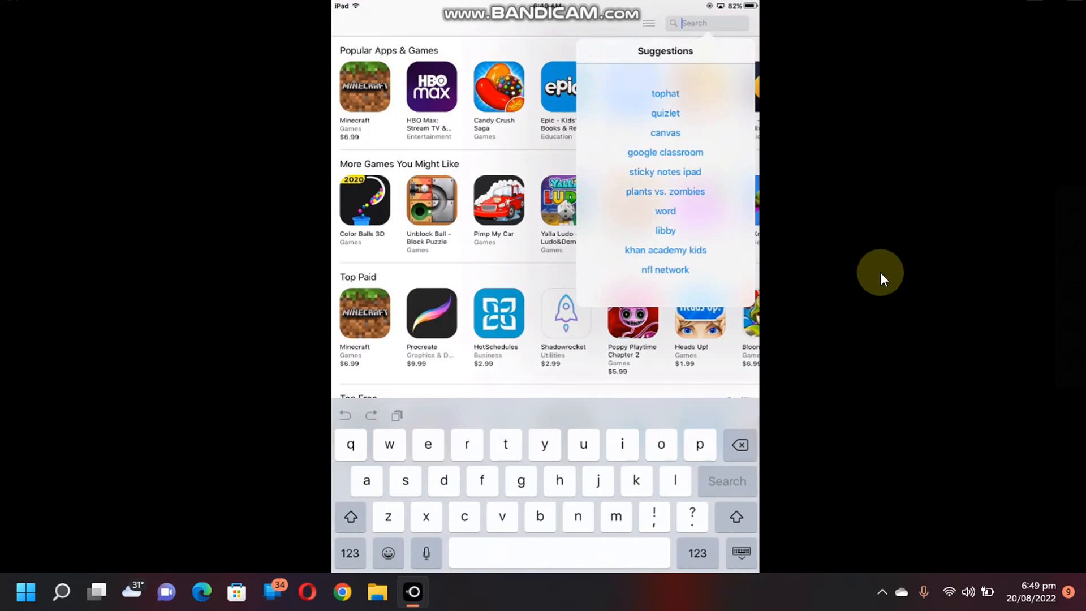
pyautogui.write('chrome')
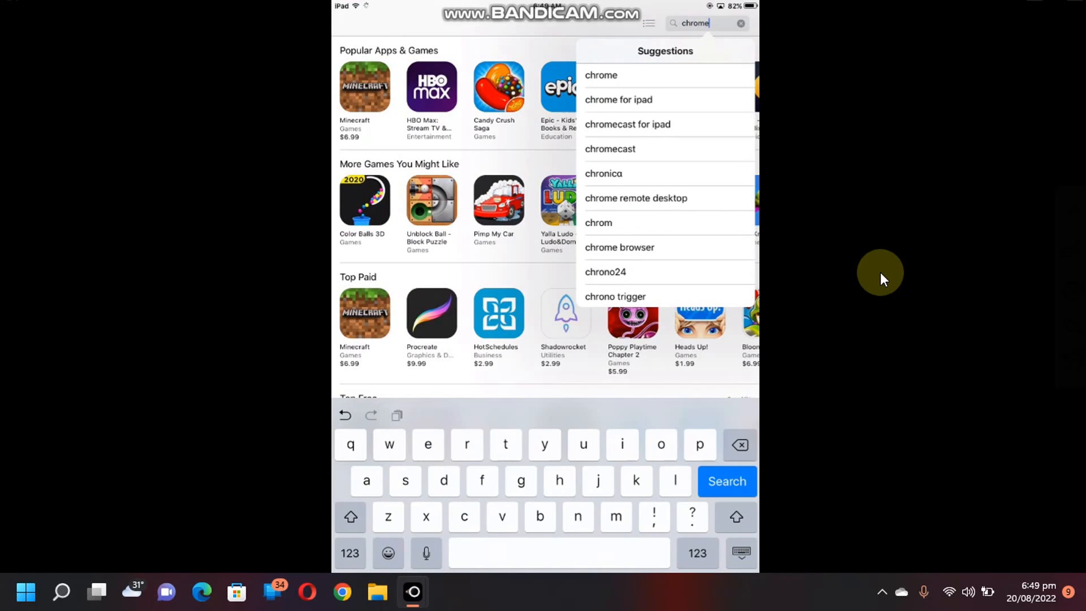
pyautogui.click(601, 75)
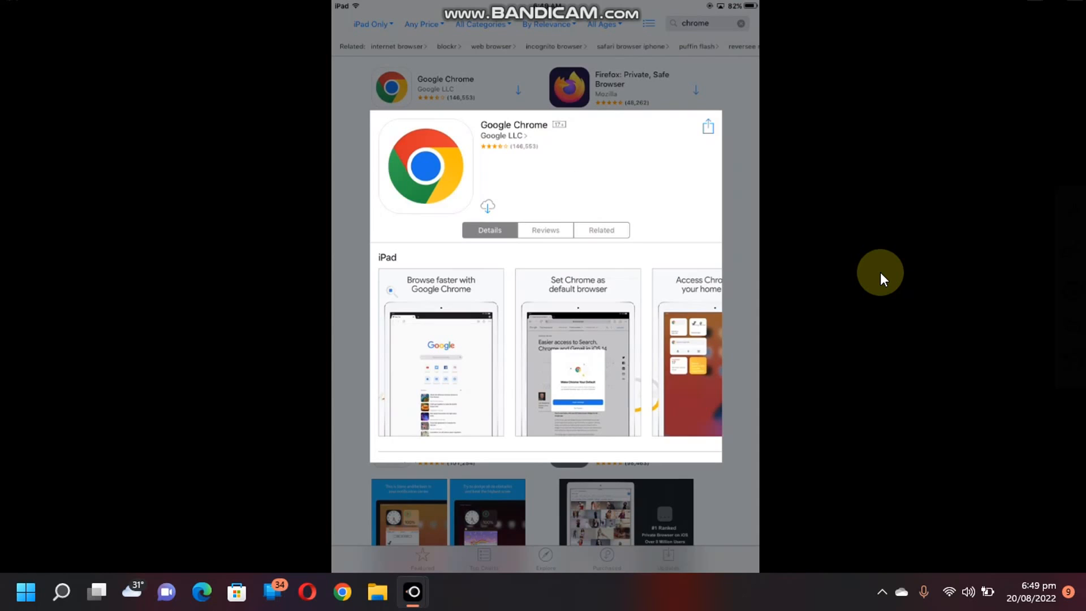
# - Start downloading Google Chrome, accepting its last compatible version
pyautogui.click(488, 206)
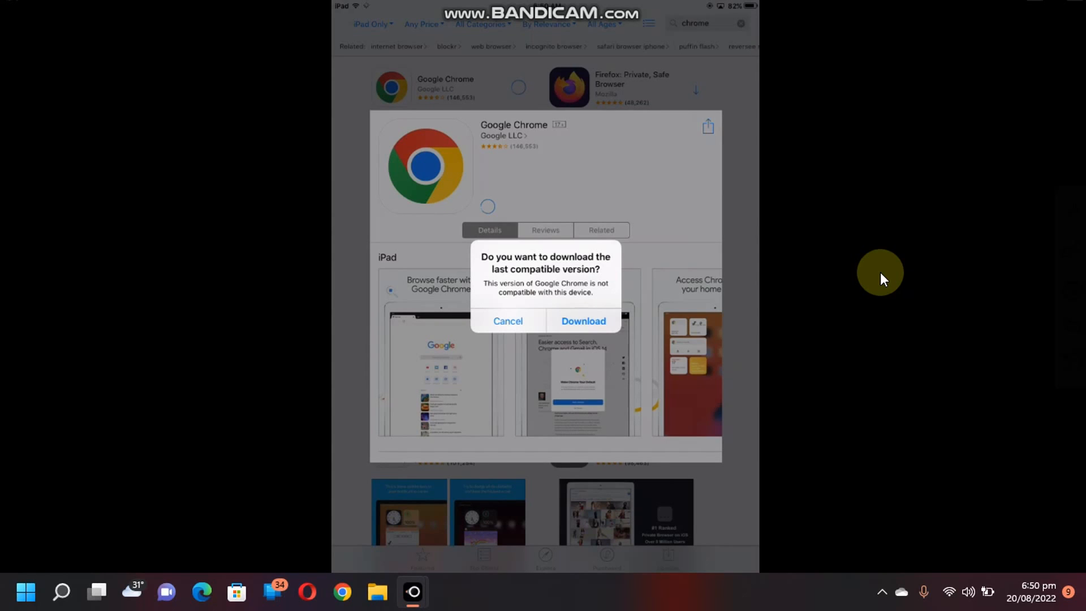
pyautogui.moveTo(771, 287)
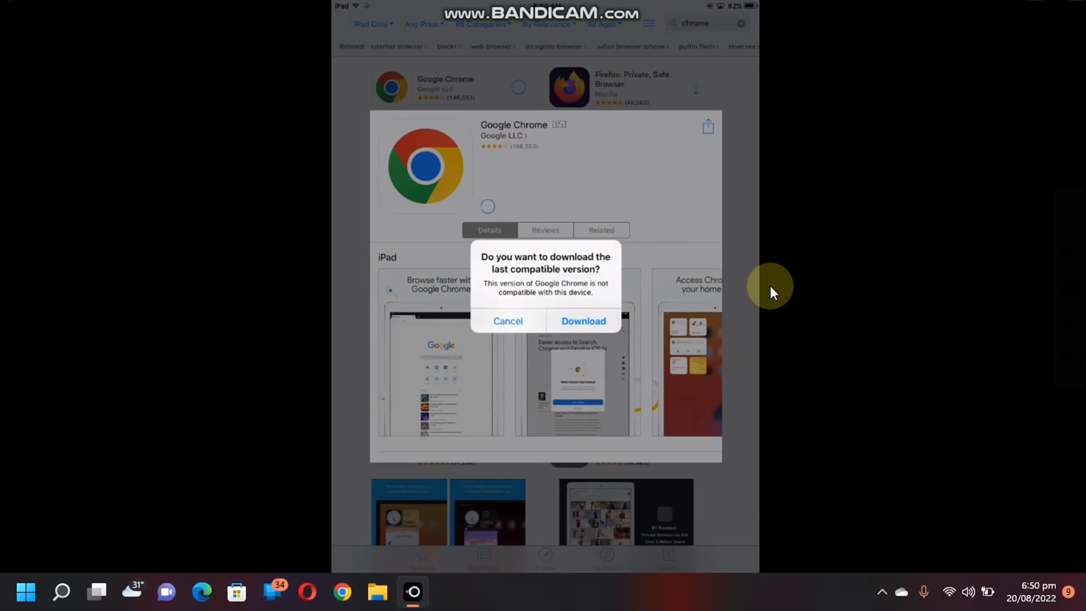
pyautogui.click(508, 320)
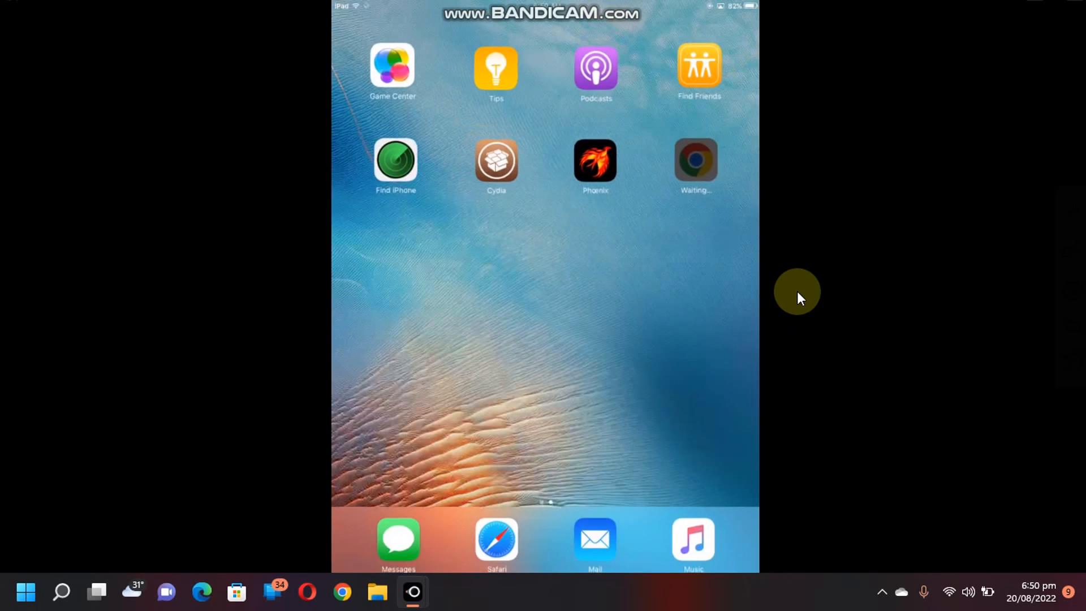
# - Start downloading Facebook, accepting its last compatible version
pyautogui.click(694, 162)
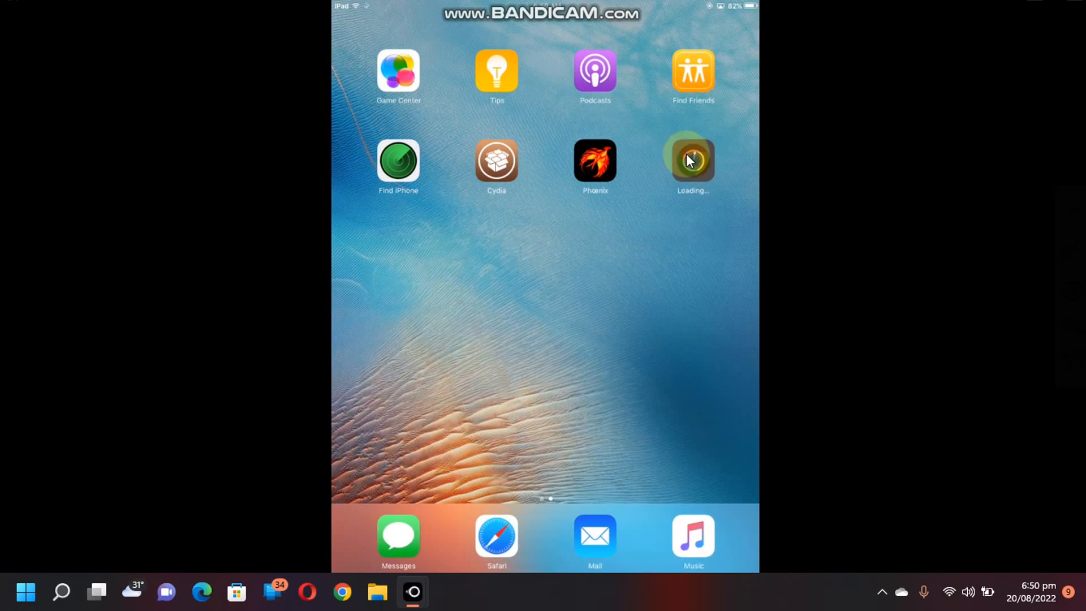
pyautogui.moveTo(815, 253)
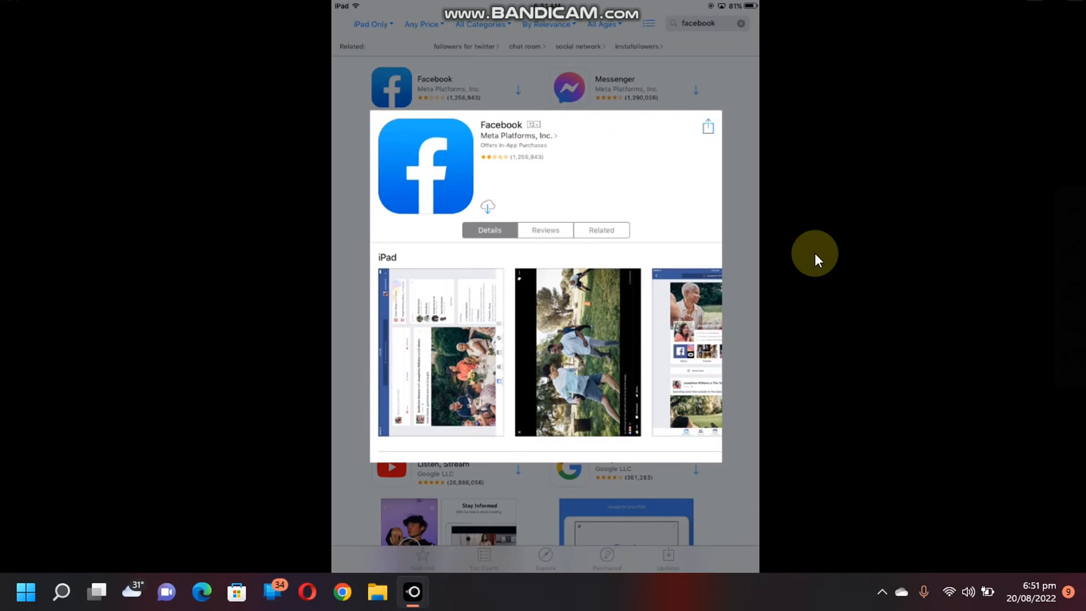
pyautogui.click(486, 206)
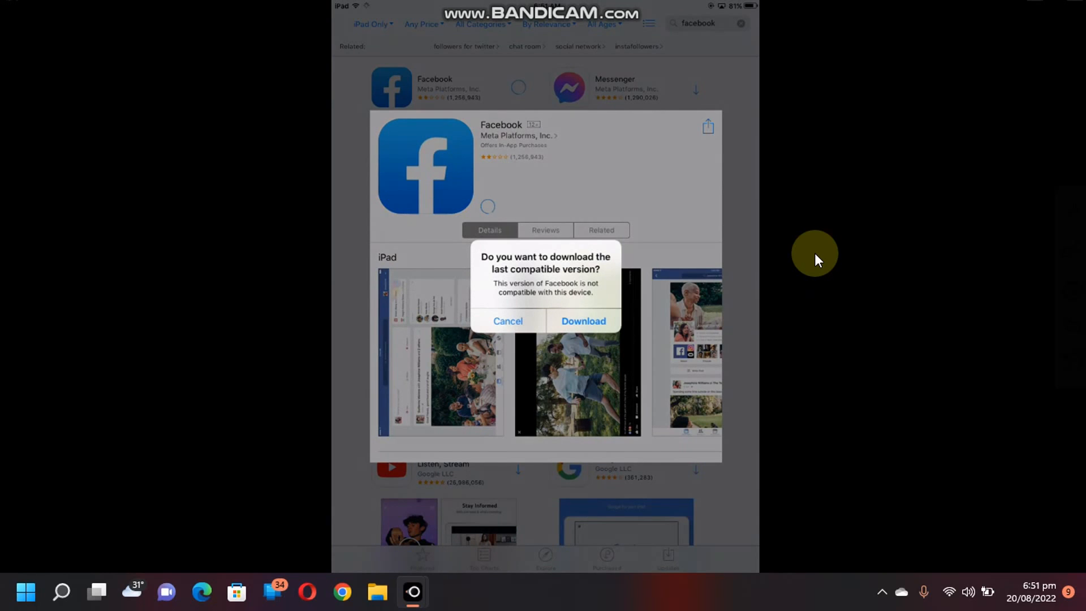
pyautogui.moveTo(532, 299)
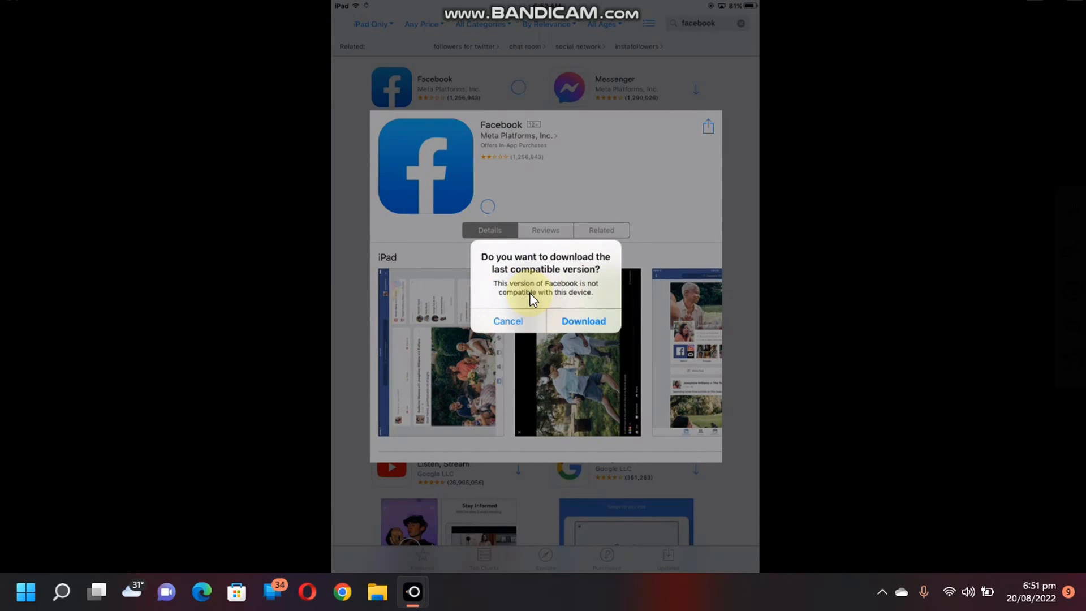
pyautogui.click(582, 320)
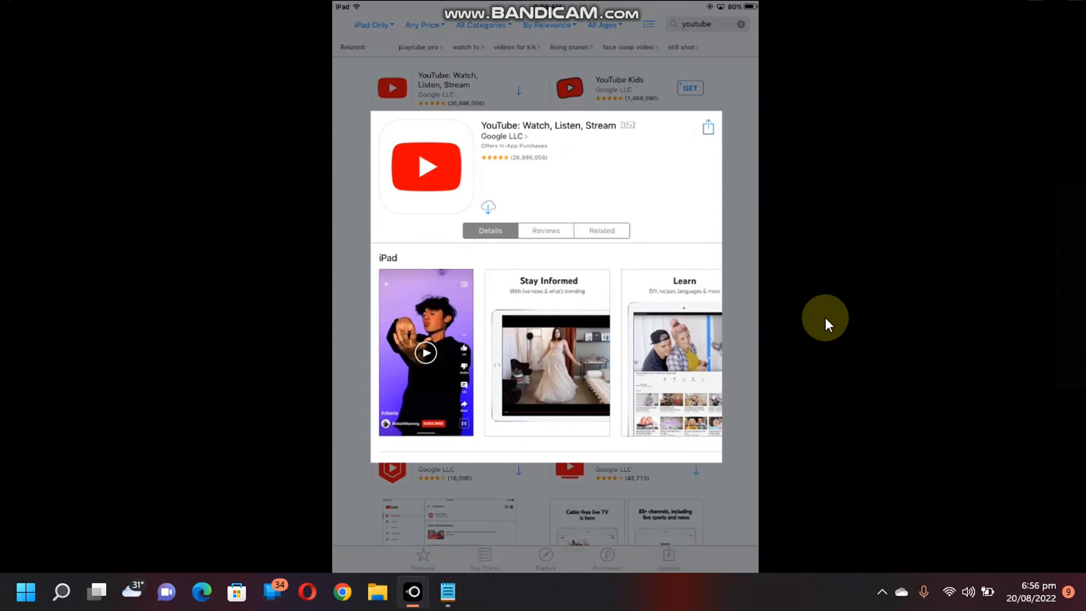
# - Start downloading YouTube, accepting its last compatible version
pyautogui.click(489, 206)
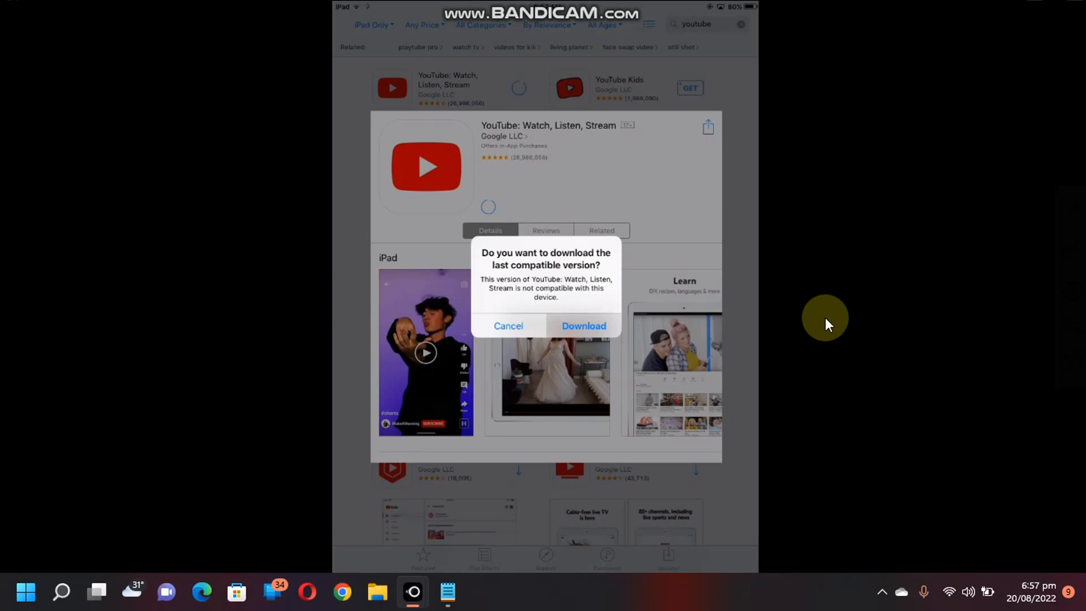
pyautogui.click(584, 326)
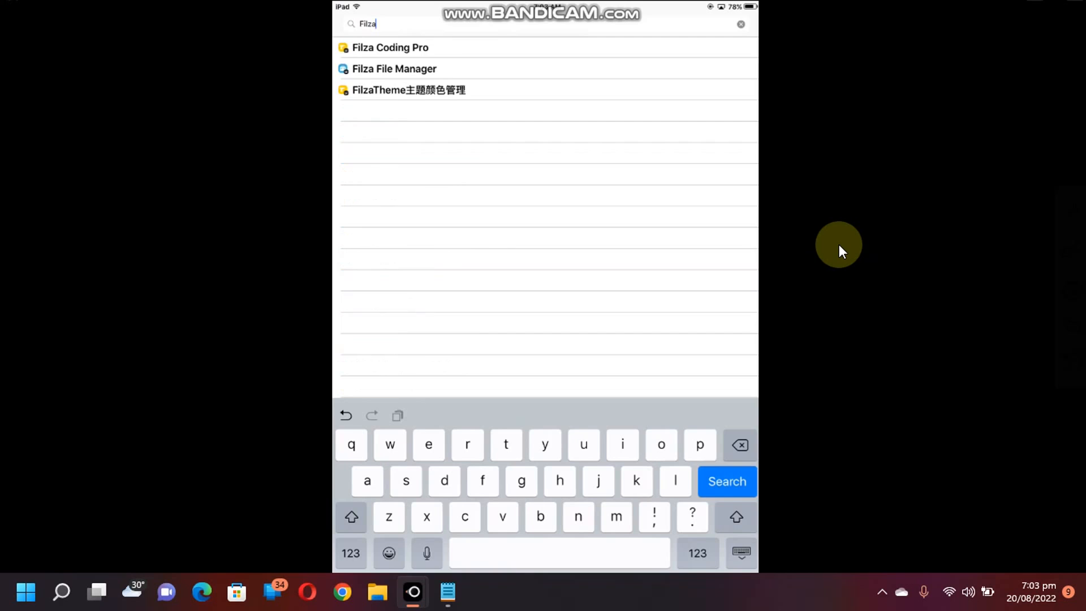
# - Install Filza File Manager from Cydia and dismiss the completed install log
pyautogui.click(394, 69)
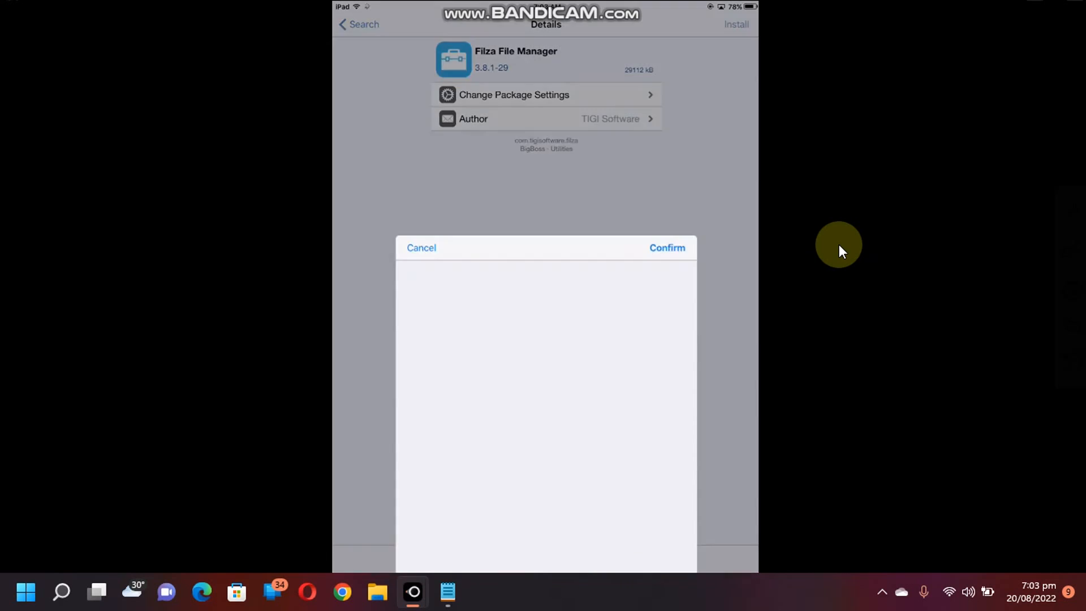
pyautogui.click(667, 248)
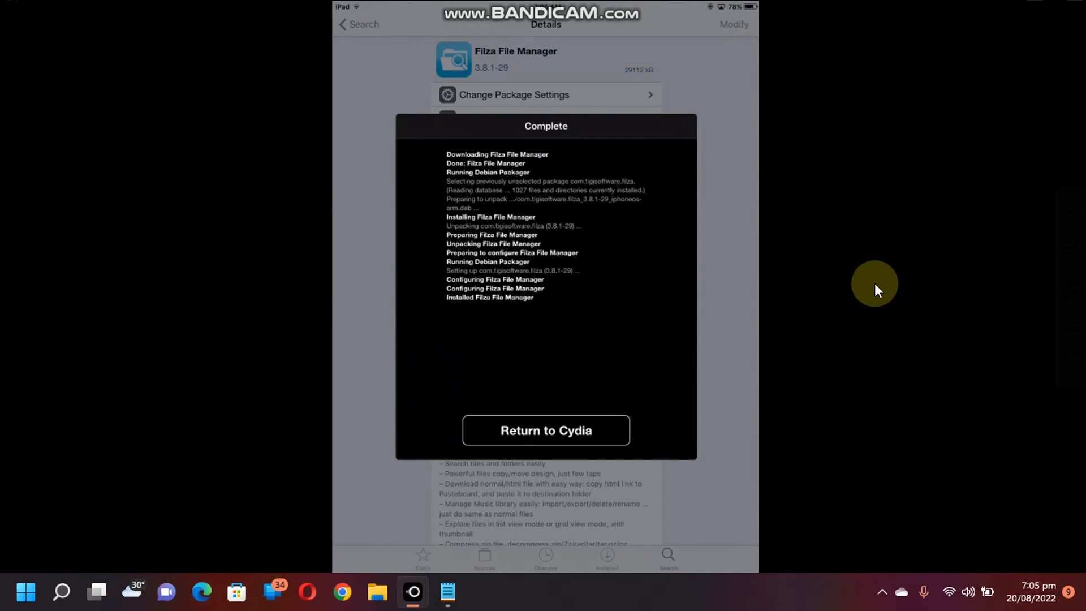
pyautogui.click(546, 430)
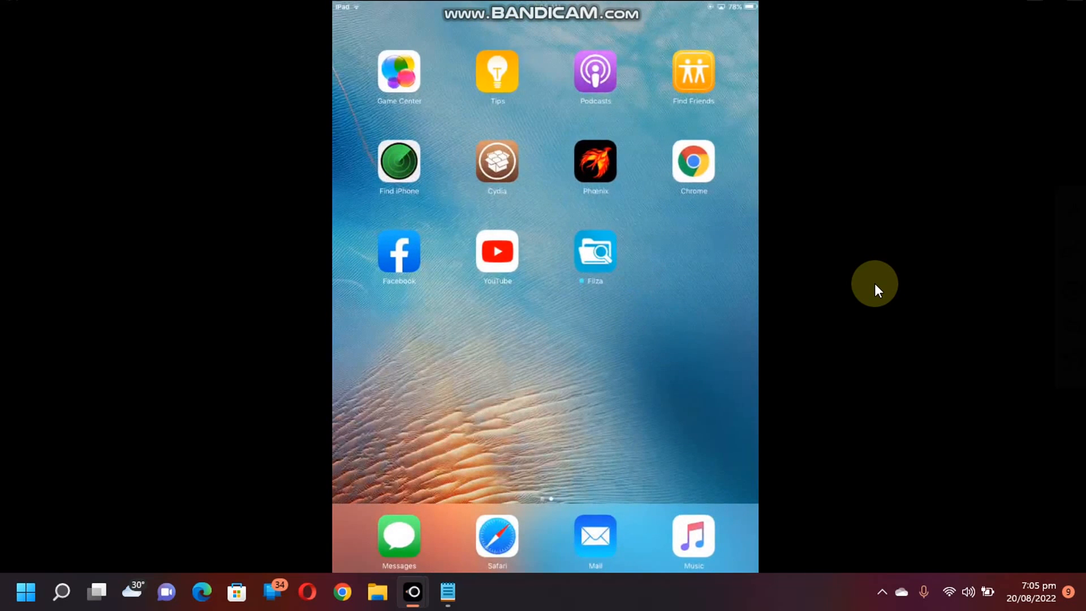
# - In Filza, browse var/containers/Bundle/Application/YouTube/YouTube.app and scroll to Info.plist
pyautogui.click(594, 251)
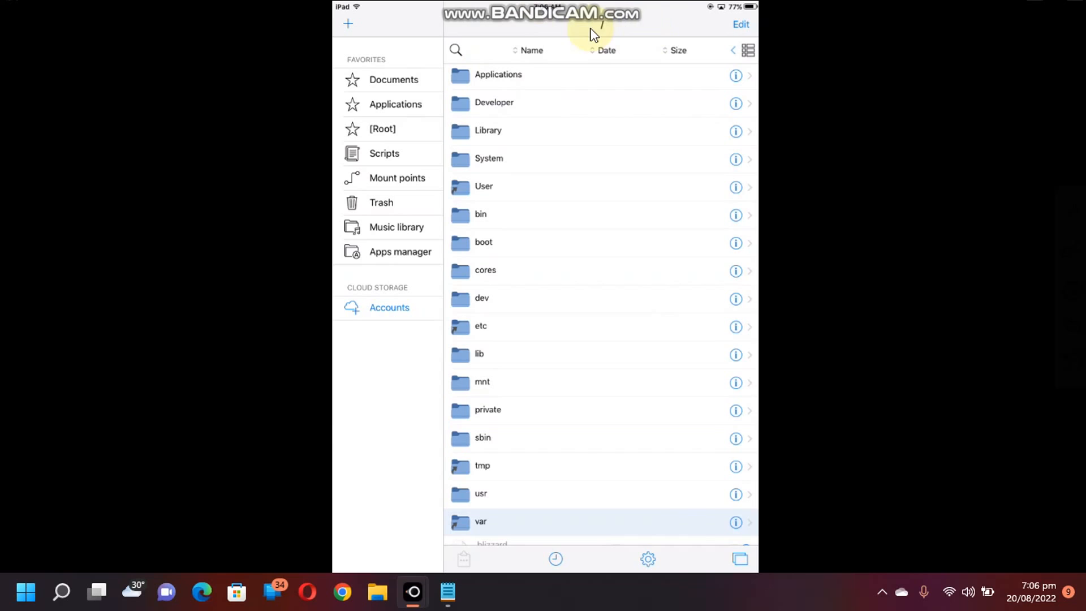
pyautogui.moveTo(622, 299)
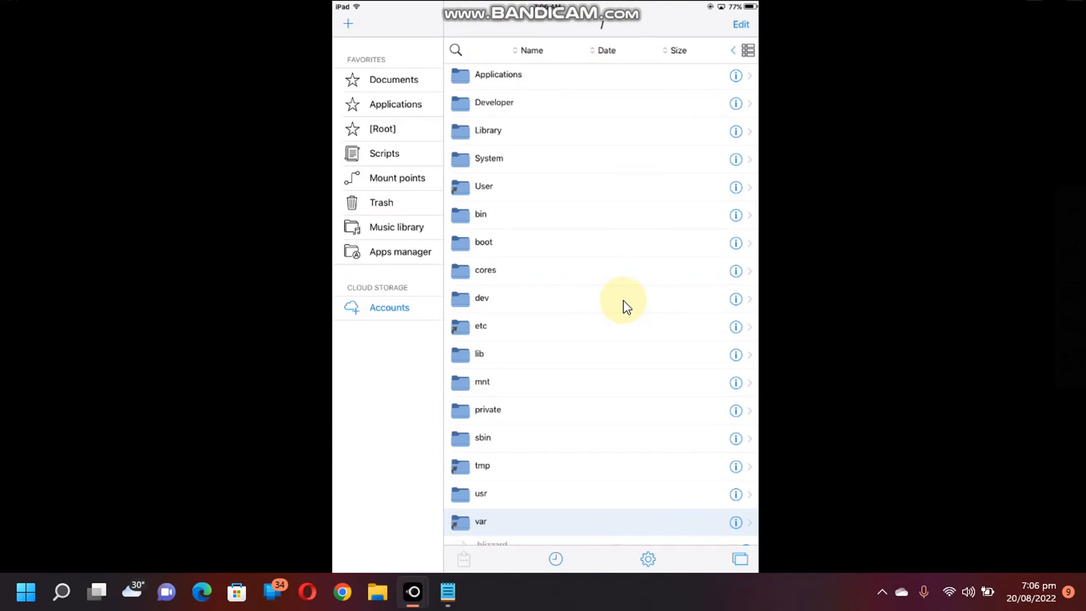
pyautogui.click(480, 521)
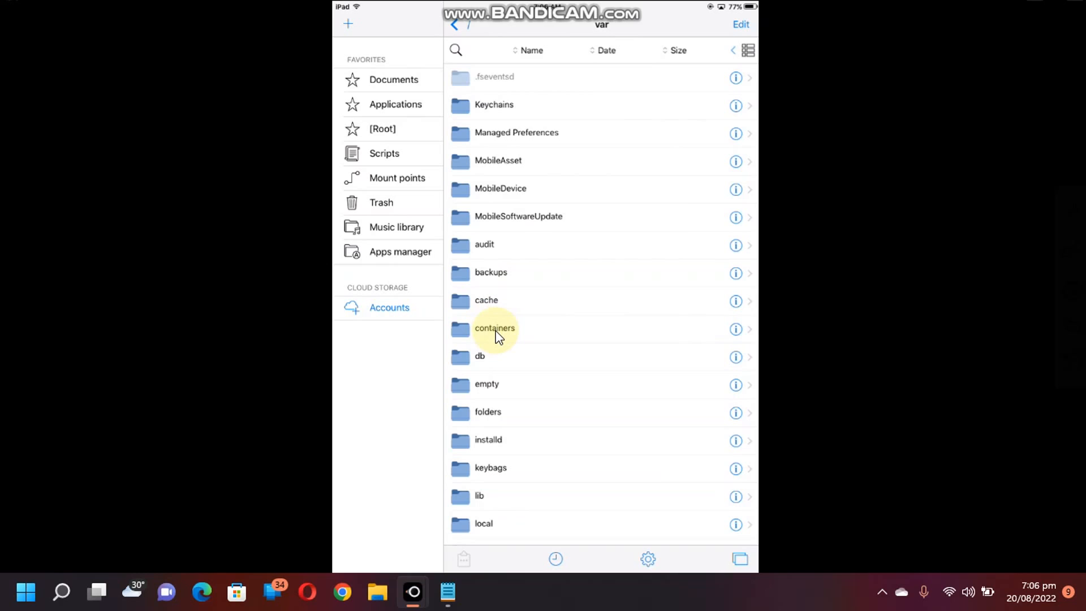
pyautogui.click(495, 328)
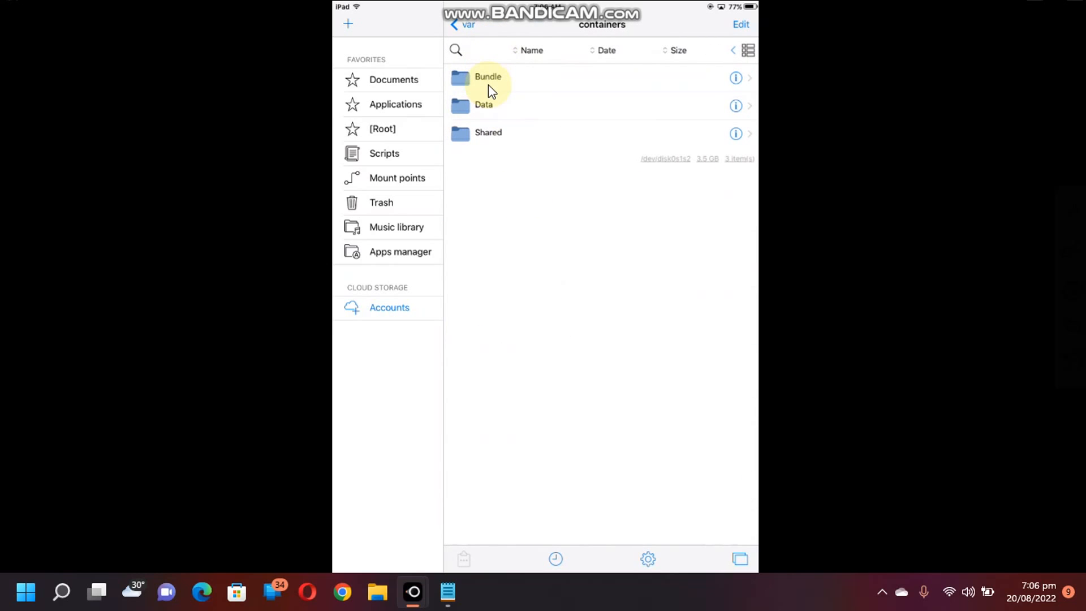
pyautogui.click(488, 77)
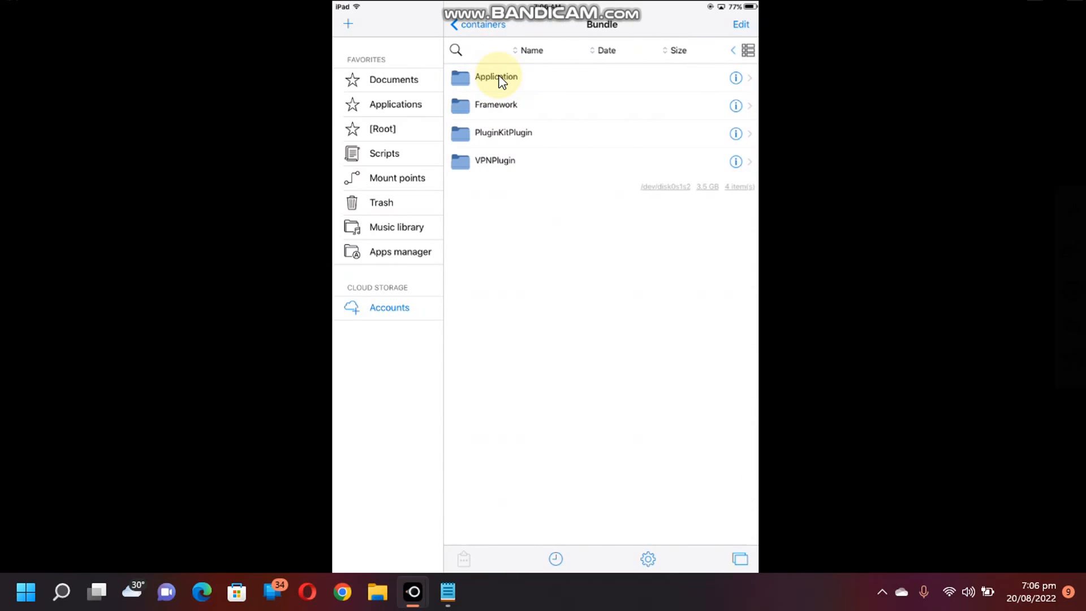
pyautogui.click(496, 76)
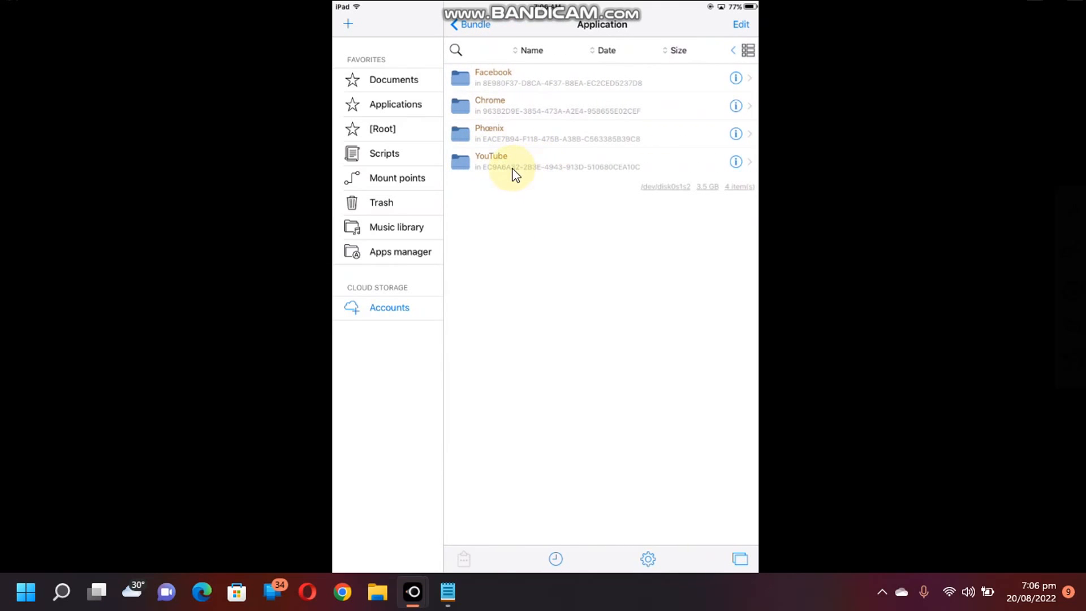
pyautogui.click(491, 160)
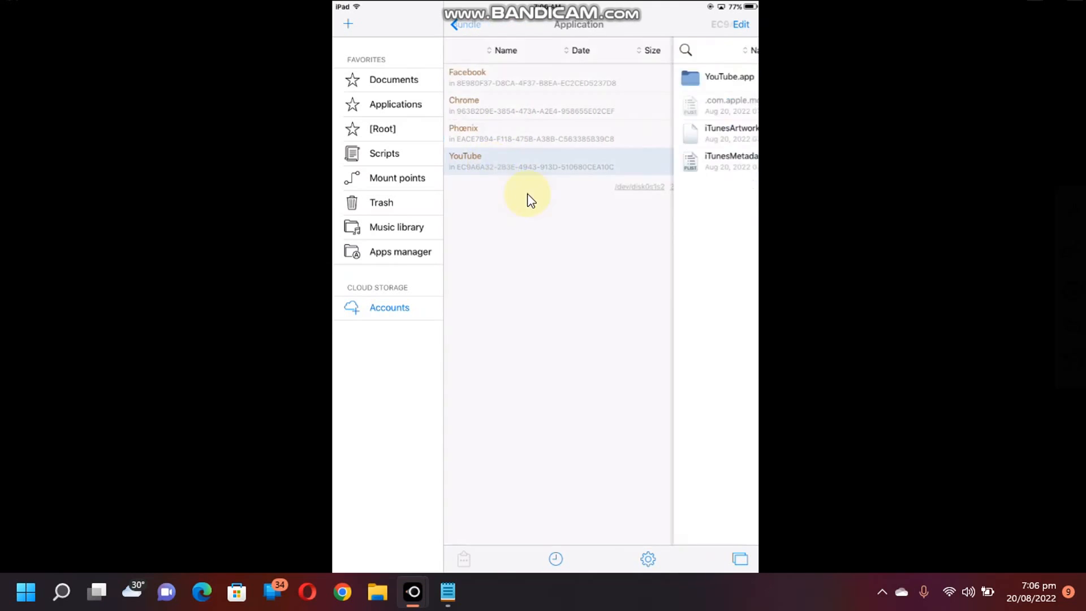
pyautogui.click(465, 161)
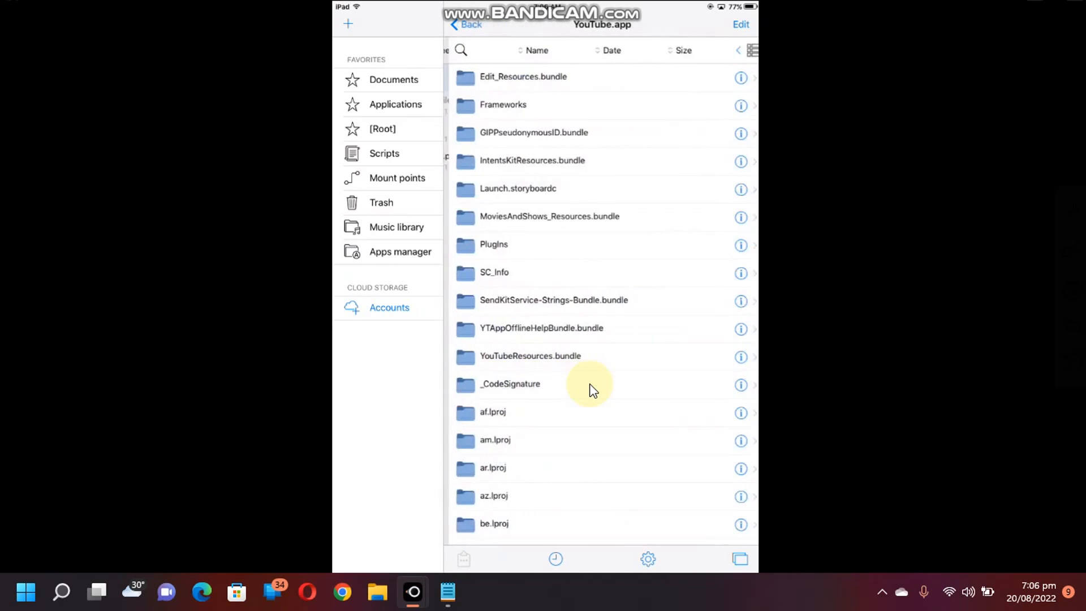
pyautogui.scroll(-3)
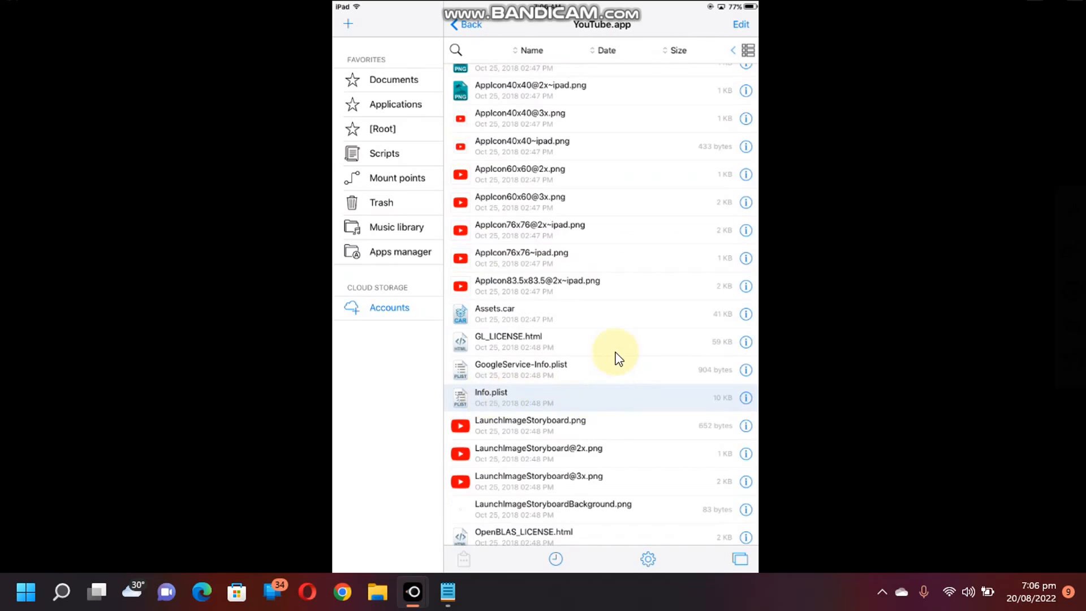
# - Open YouTube's Info.plist and expand the Root dictionary to list its entries
pyautogui.click(490, 397)
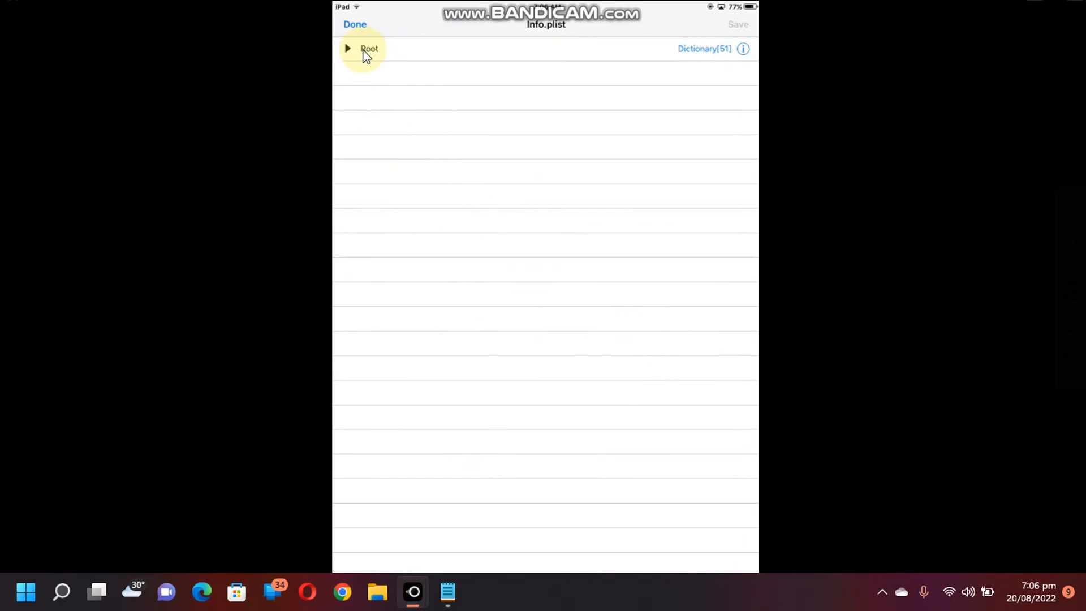
pyautogui.click(347, 49)
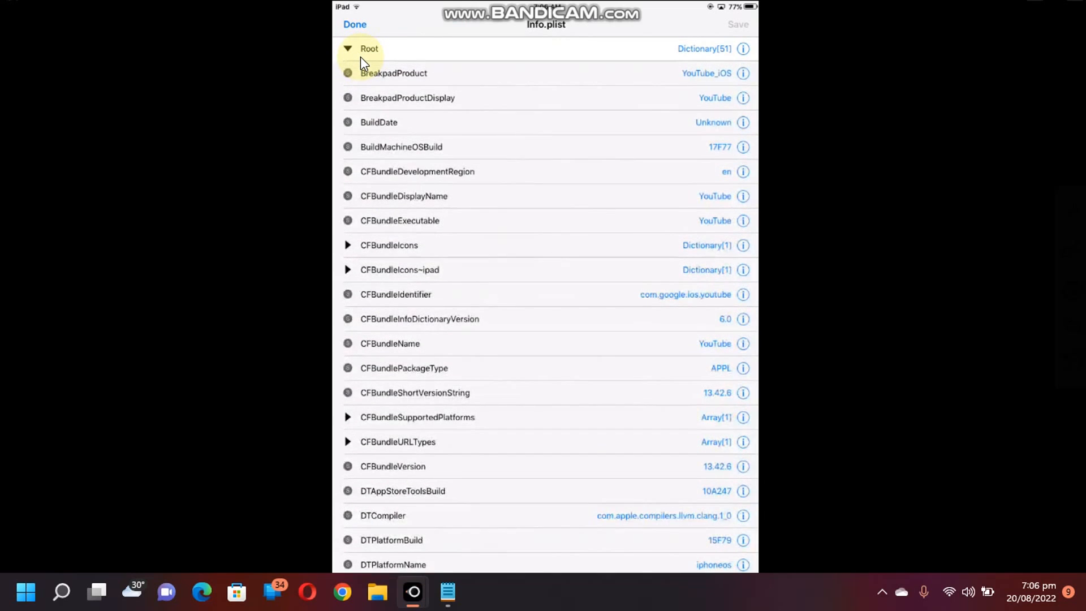
pyautogui.moveTo(676, 405)
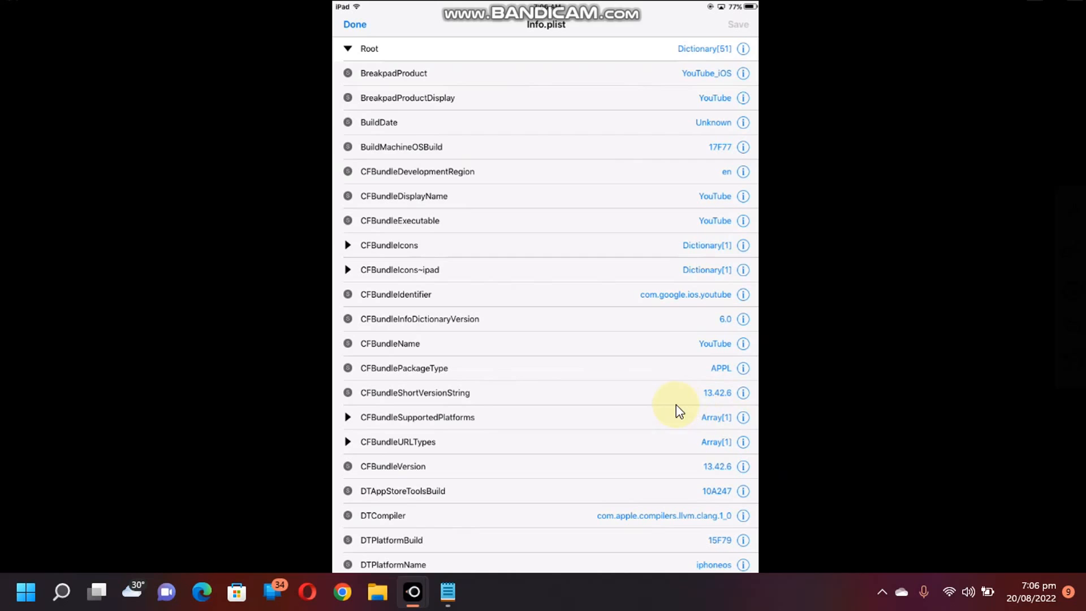
pyautogui.moveTo(569, 405)
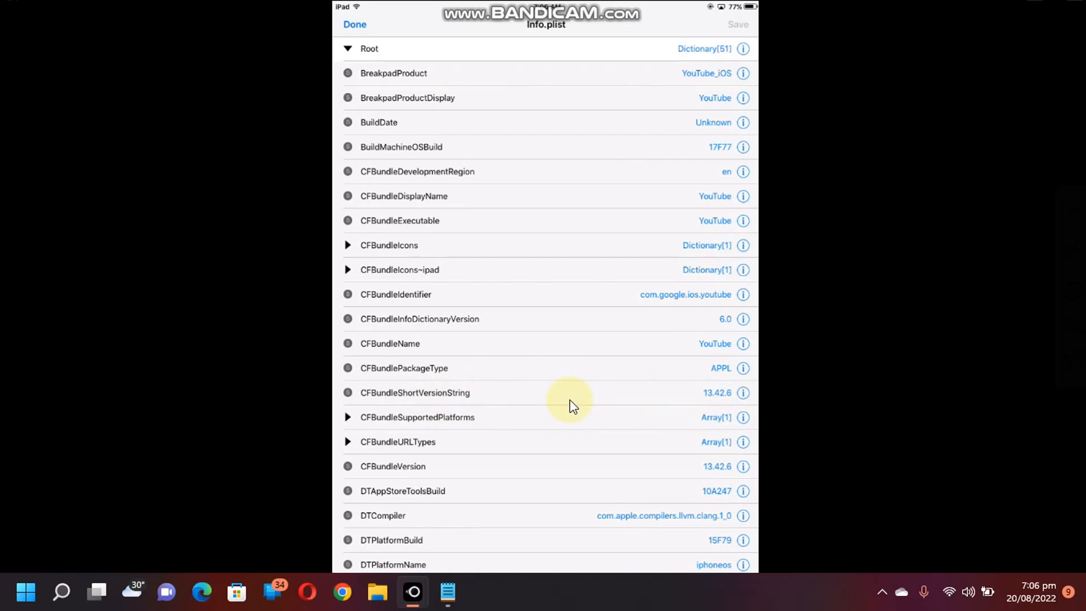
pyautogui.moveTo(733, 466)
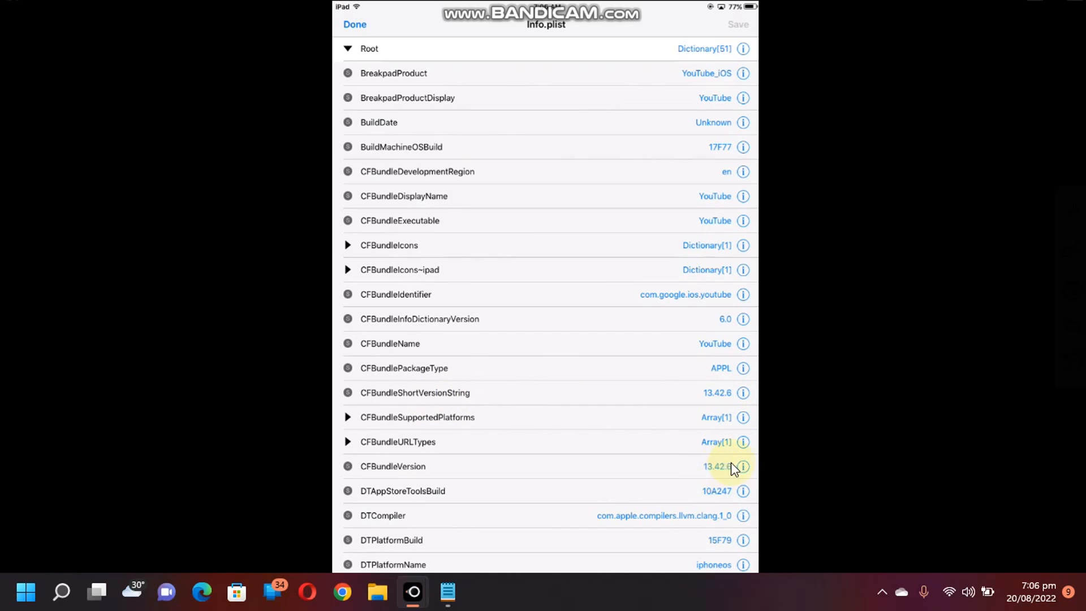
pyautogui.moveTo(801, 381)
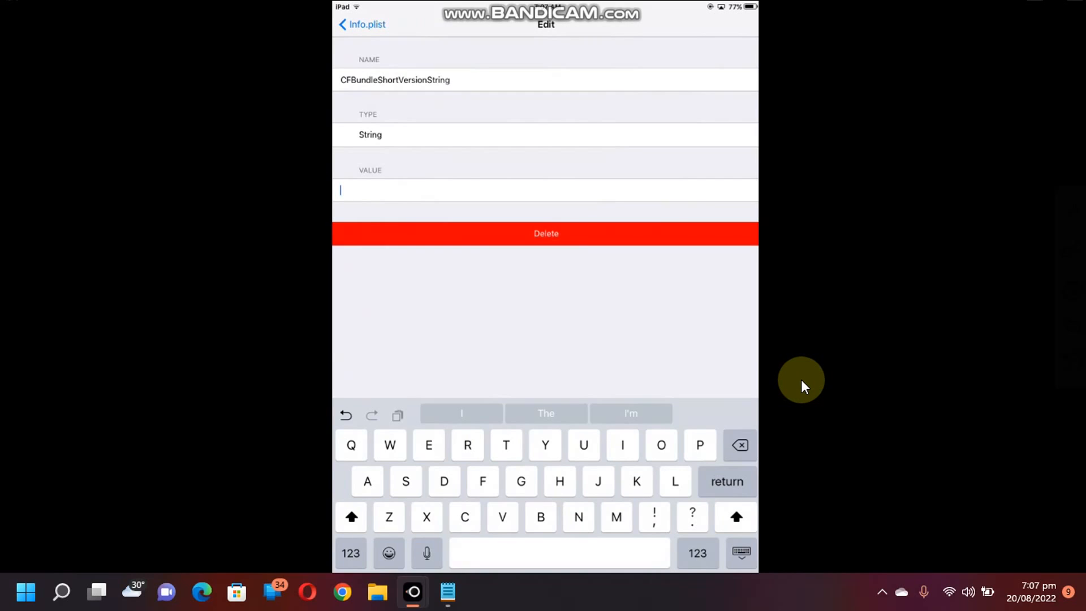
# - Enter 16.32.2 as the CFBundleShortVersionString and CFBundleVersion values and confirm
pyautogui.write('16')
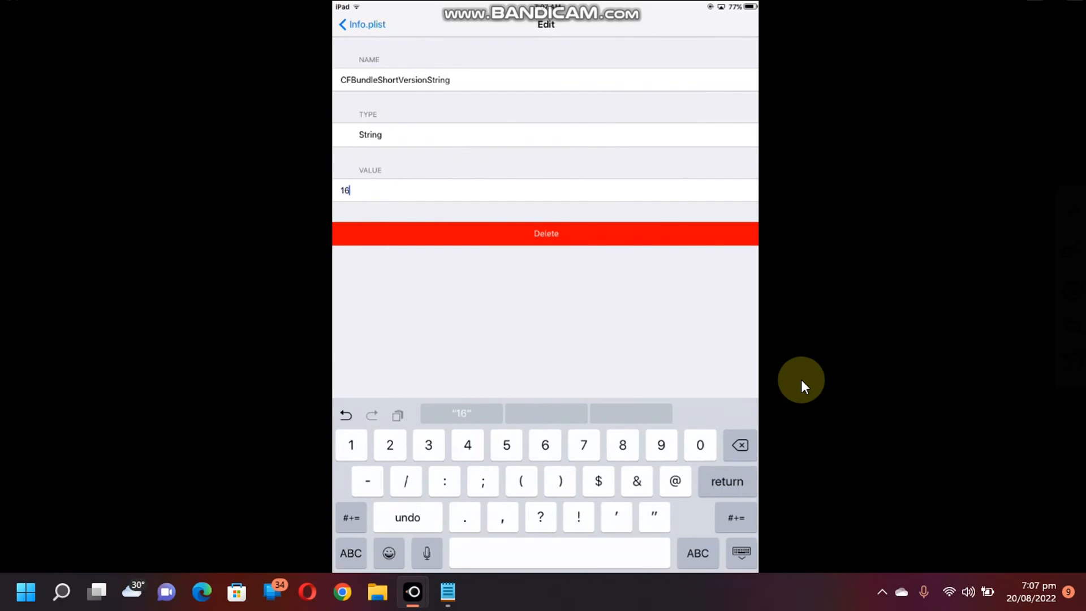
pyautogui.write('.32.')
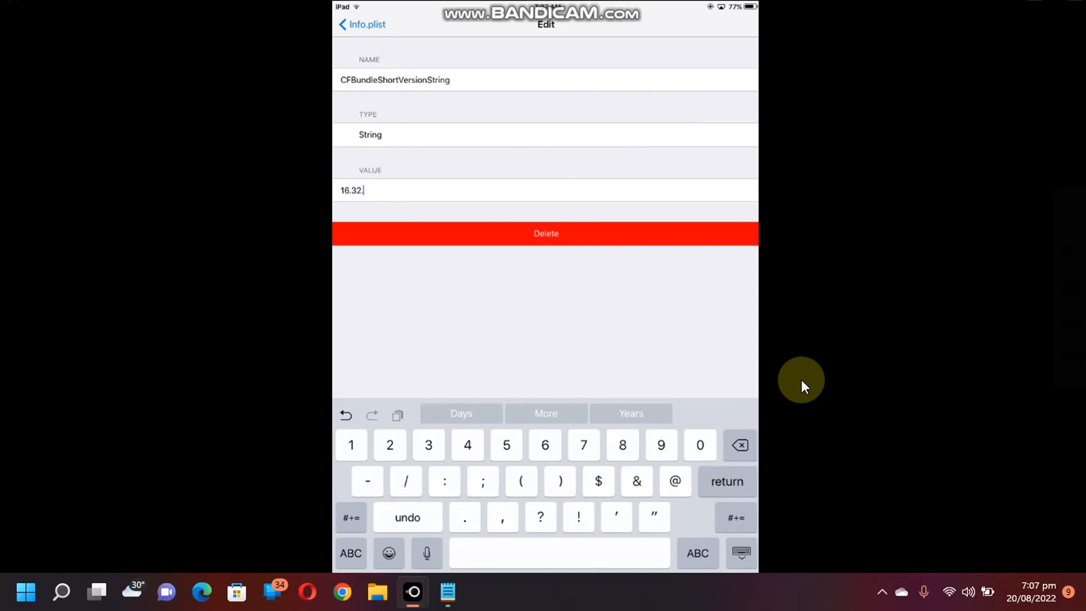
pyautogui.write('2')
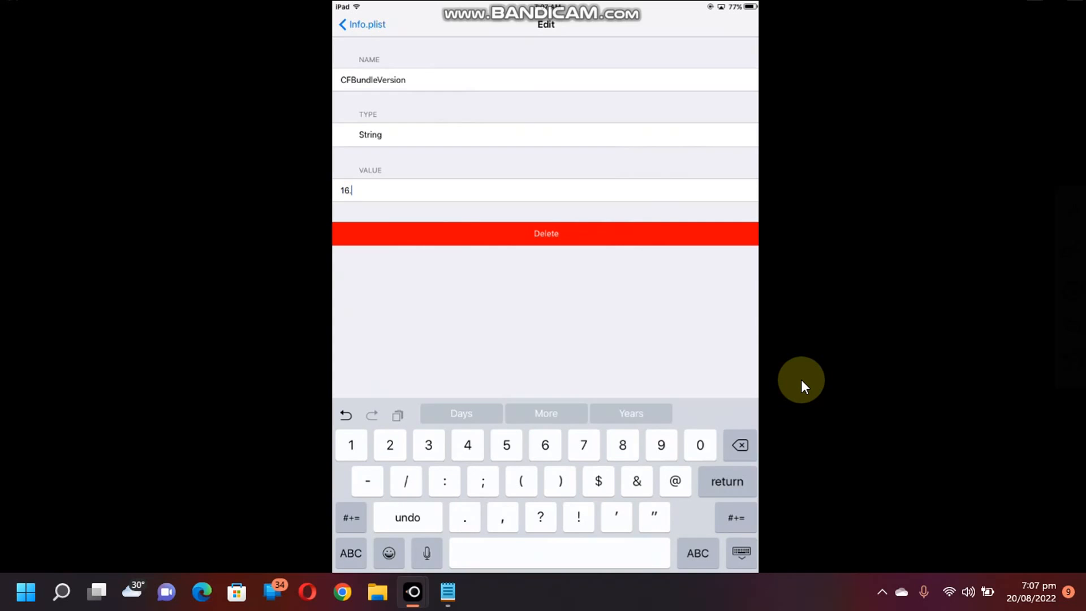
pyautogui.write('32.2')
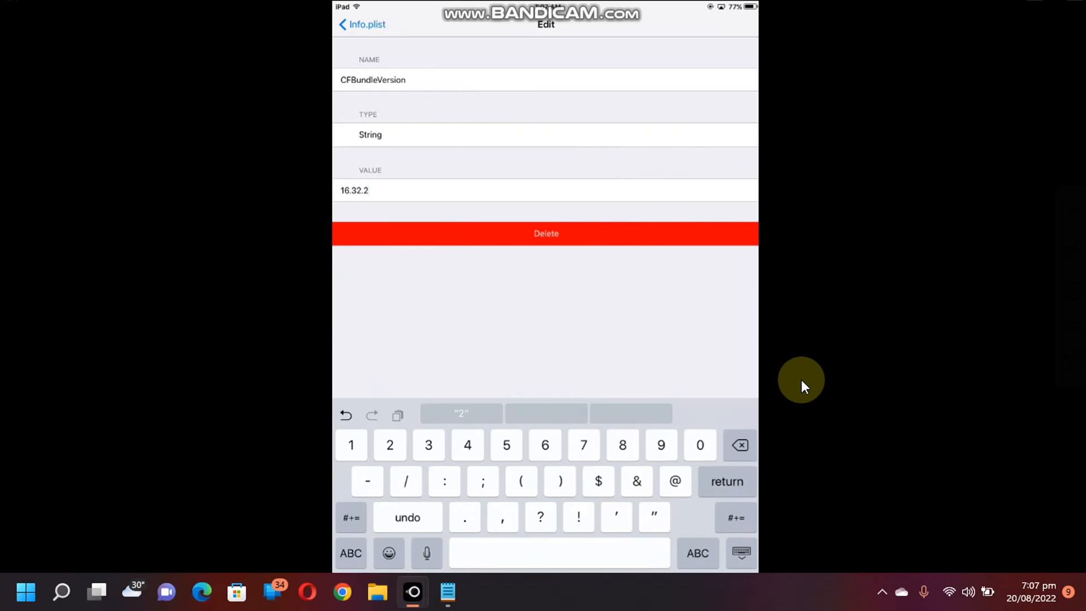
pyautogui.click(362, 23)
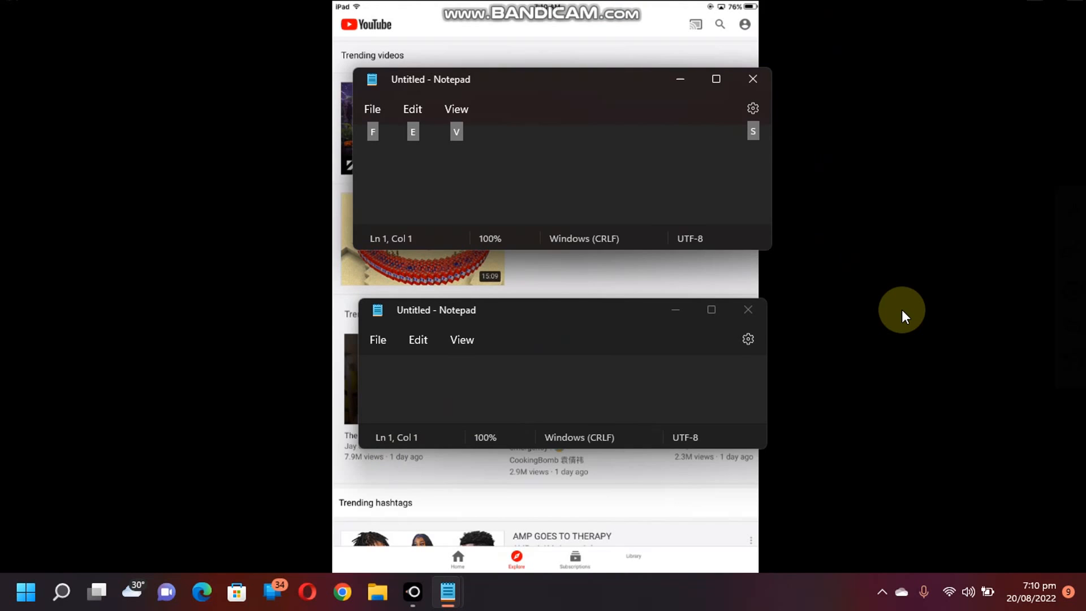
pyautogui.moveTo(884, 271)
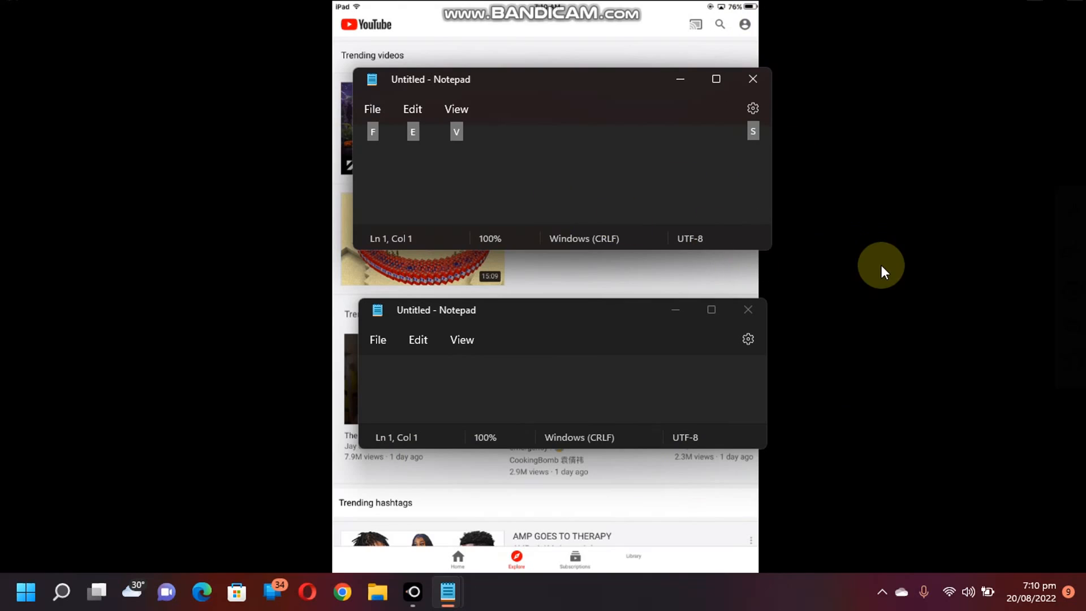
pyautogui.moveTo(862, 324)
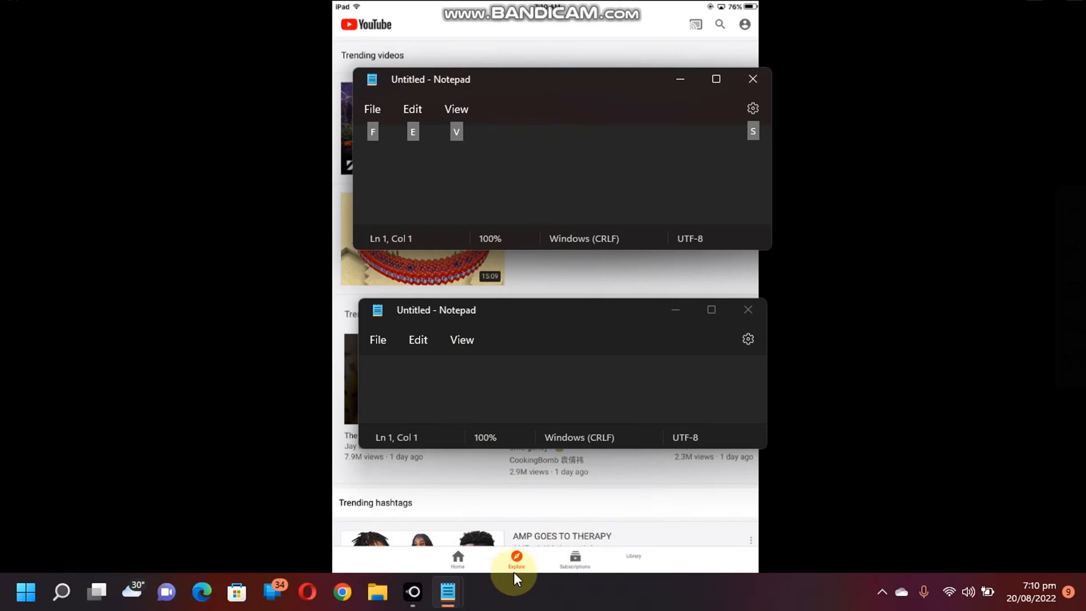
pyautogui.moveTo(456, 109)
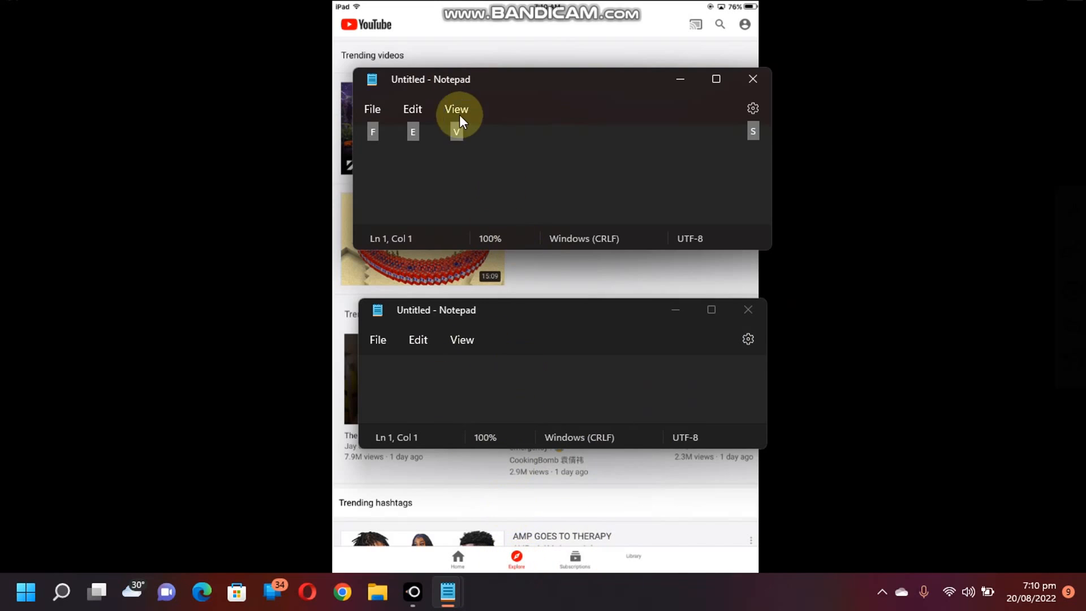
pyautogui.moveTo(583, 69)
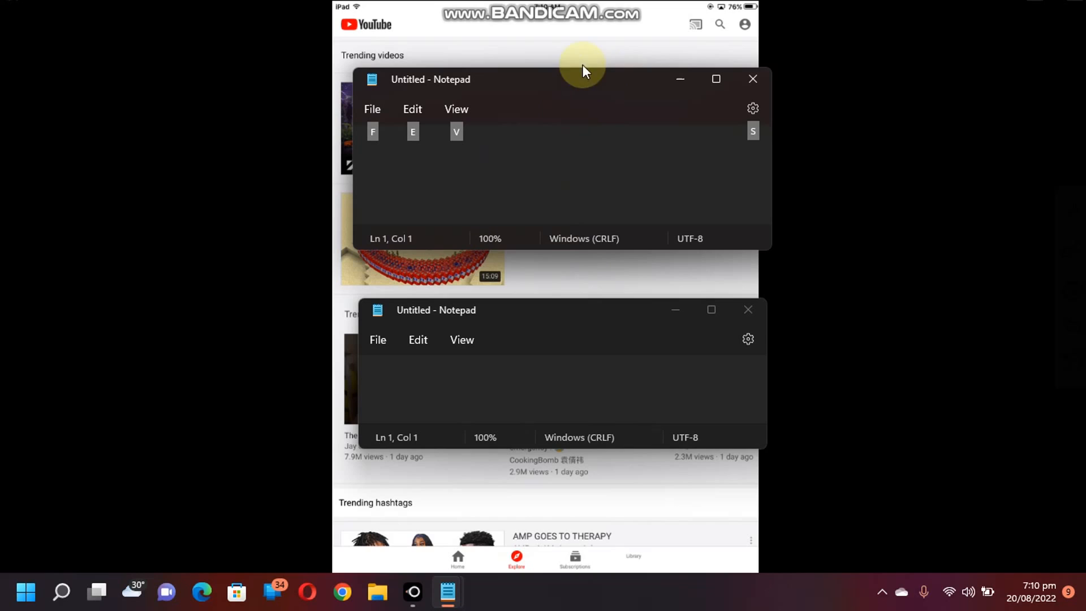
pyautogui.moveTo(870, 275)
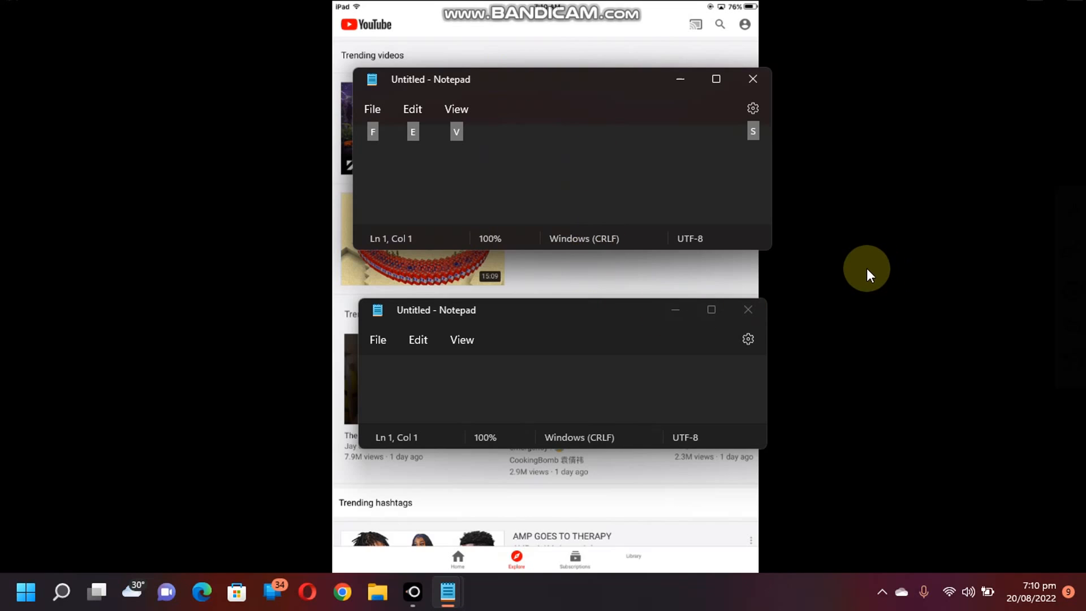